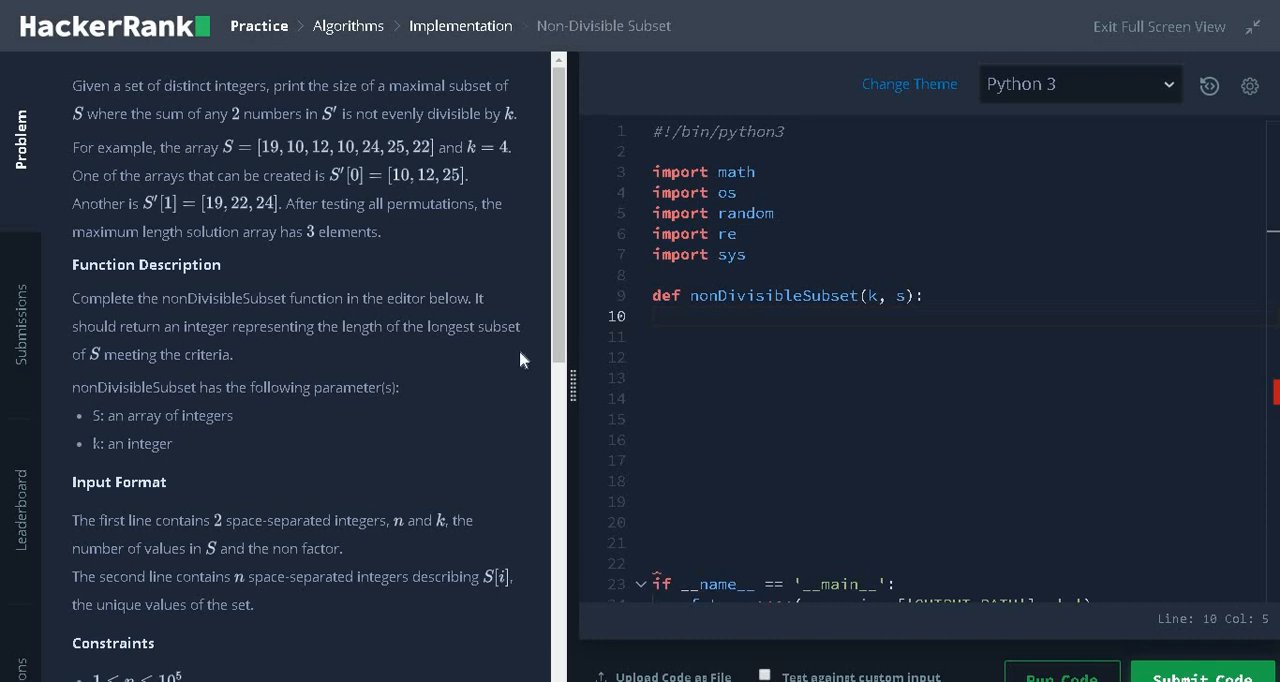
pyautogui.moveTo(450, 346)
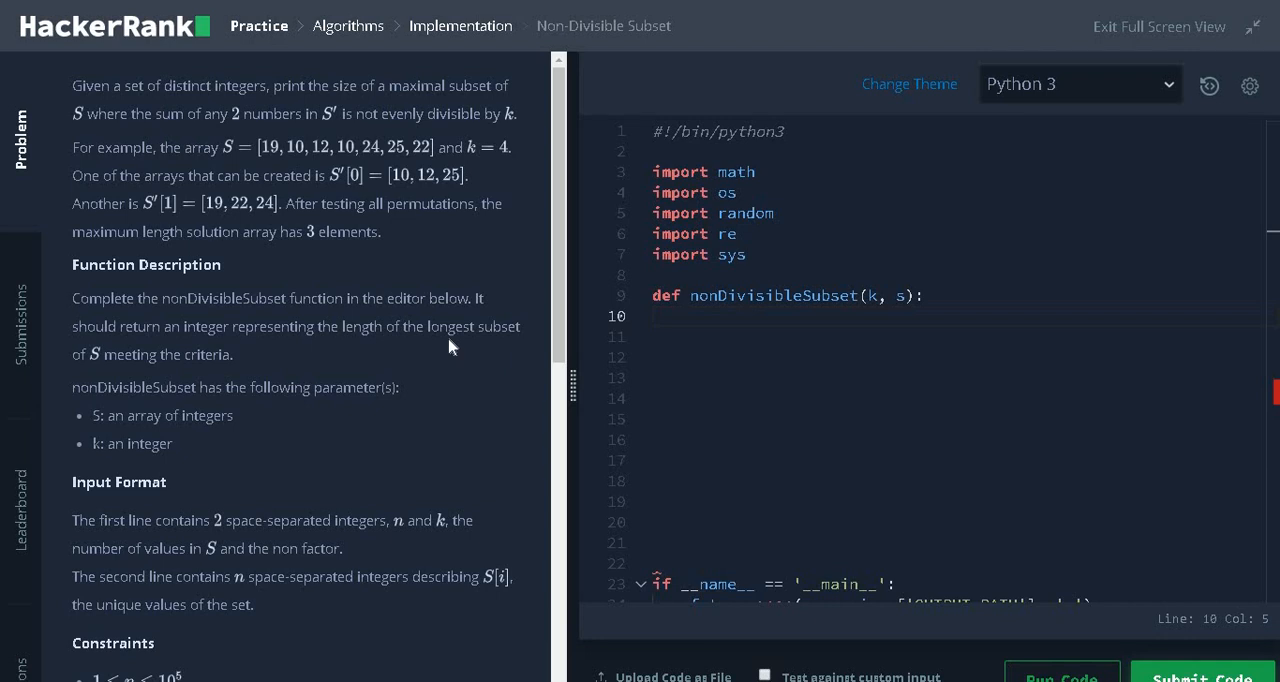
pyautogui.moveTo(258, 106)
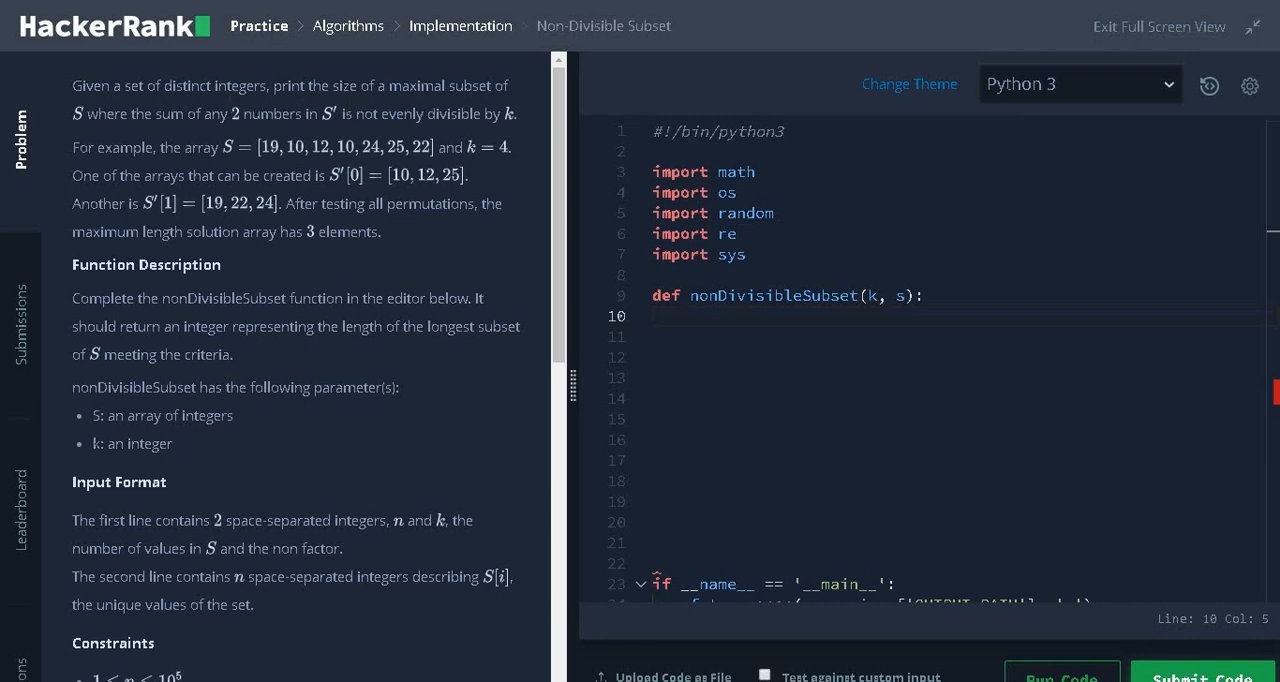
pyautogui.moveTo(192, 143)
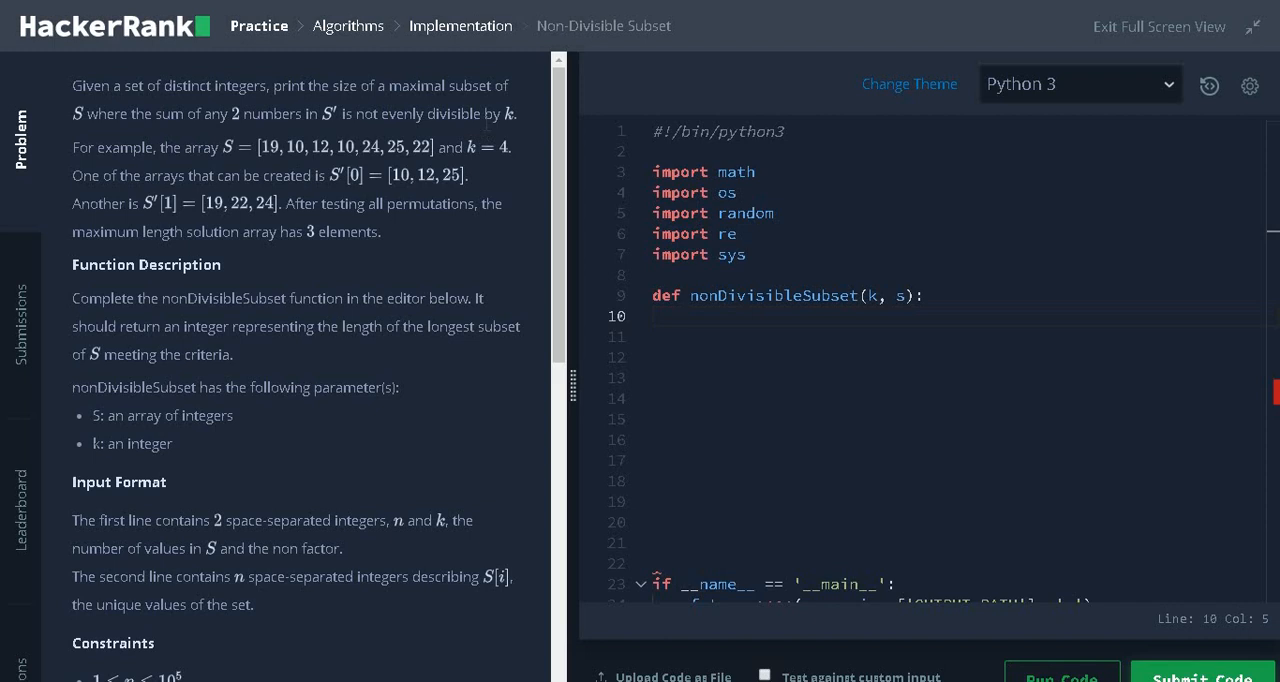
pyautogui.moveTo(222, 167)
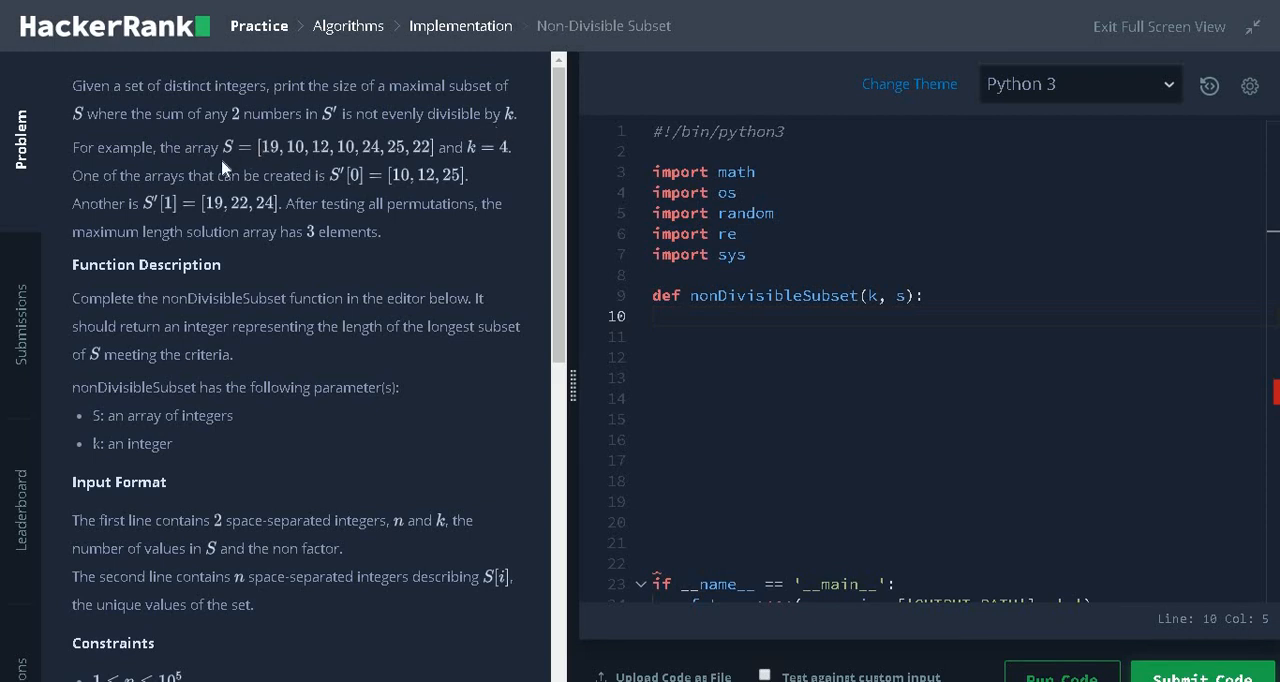
pyautogui.moveTo(293, 170)
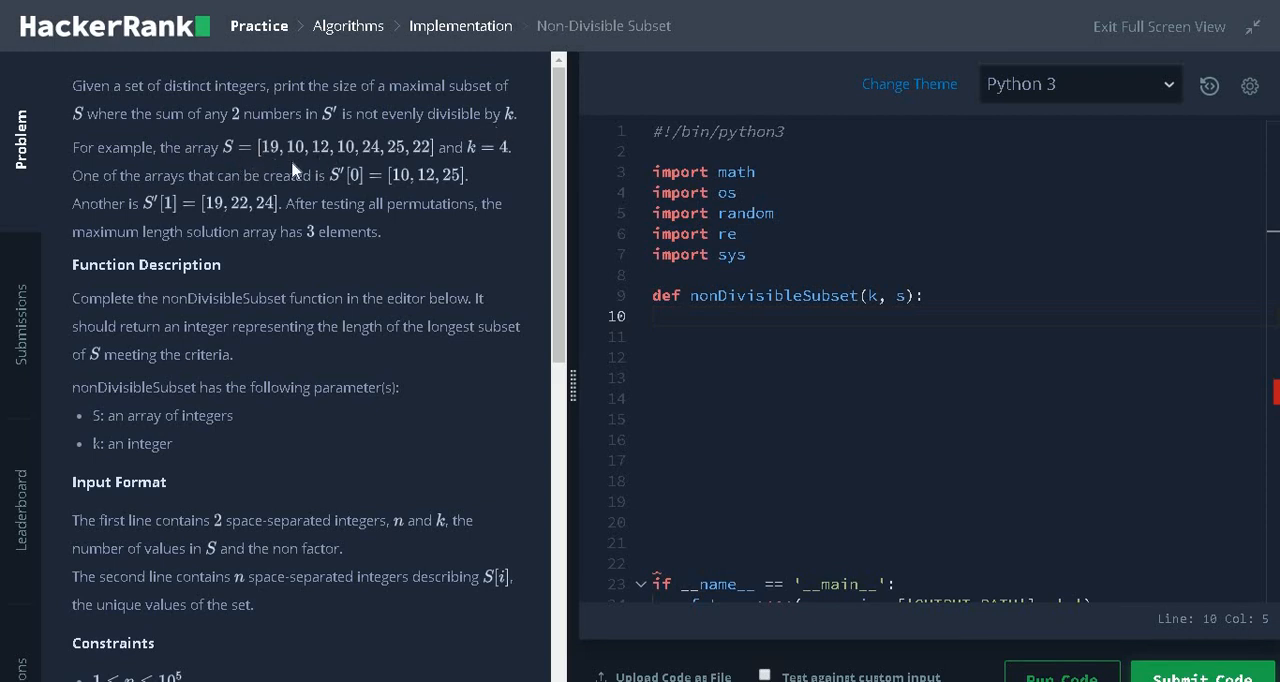
pyautogui.moveTo(498, 155)
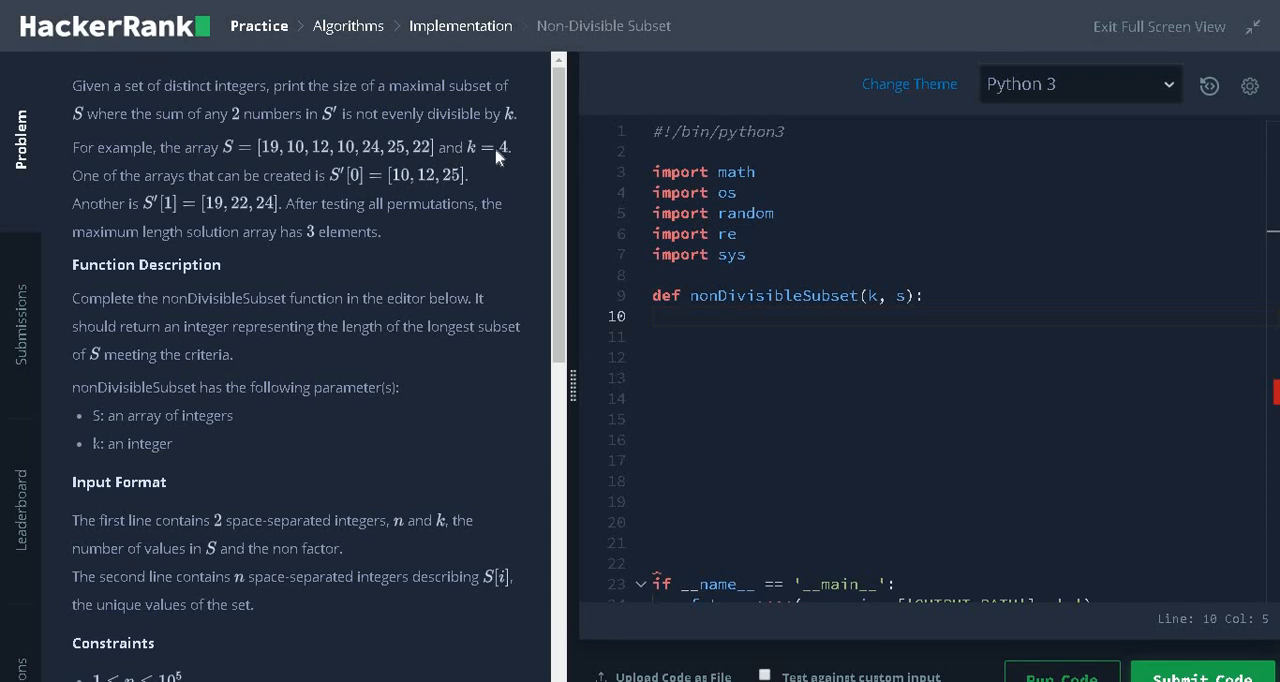
pyautogui.moveTo(500, 155)
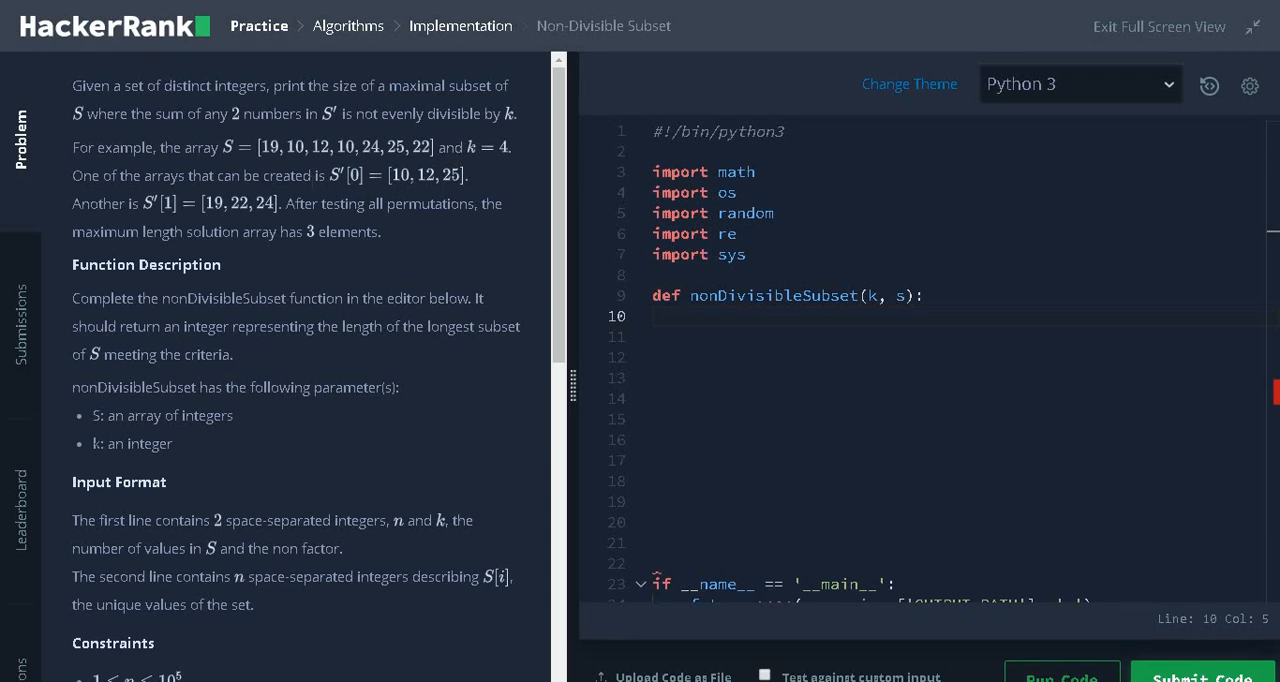
pyautogui.moveTo(428, 182)
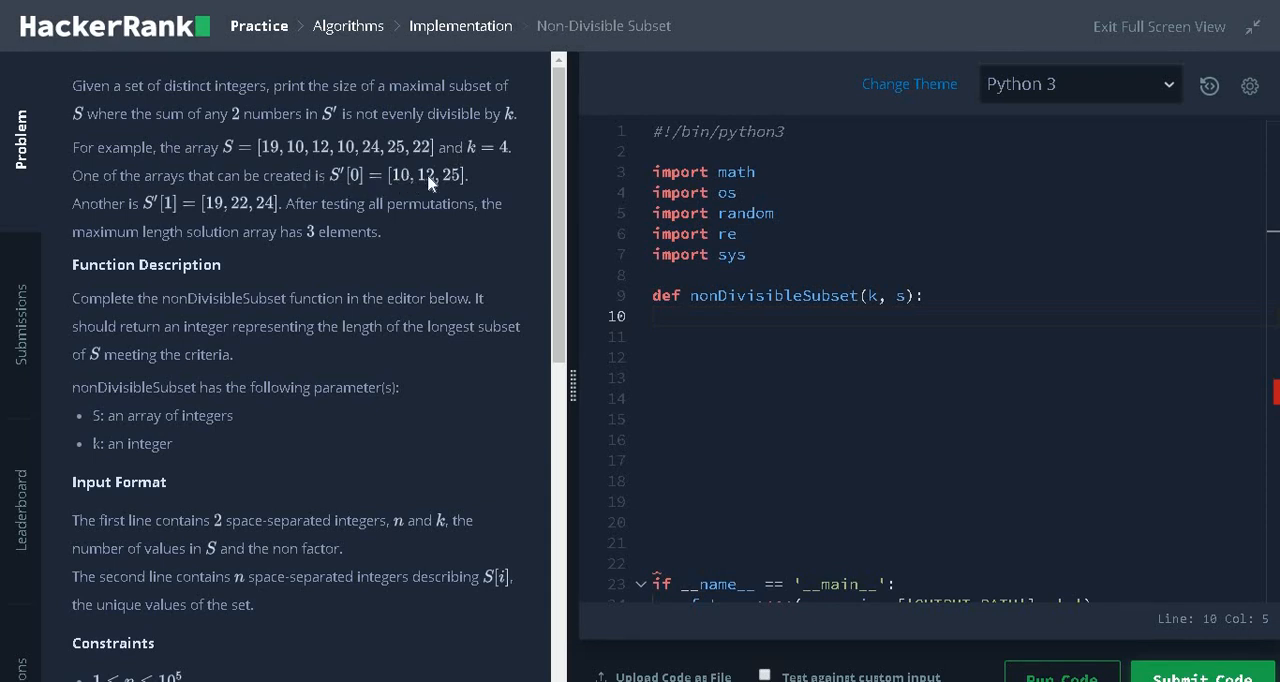
pyautogui.moveTo(180, 215)
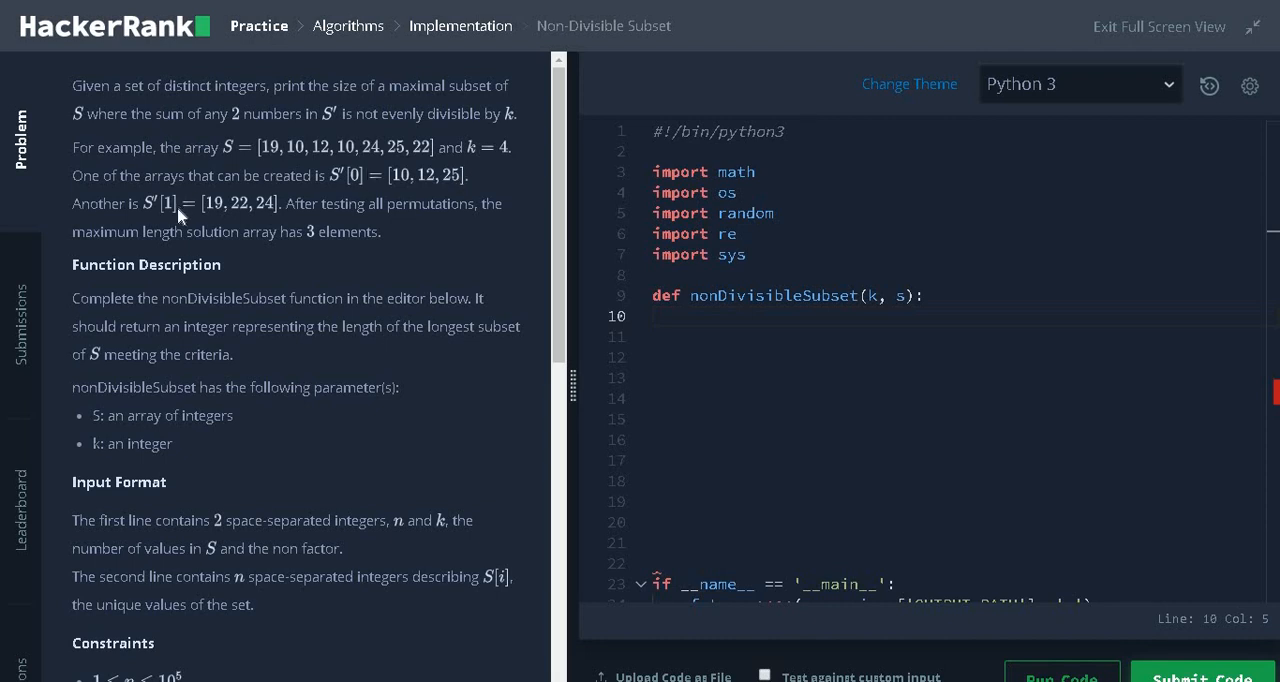
pyautogui.moveTo(268, 220)
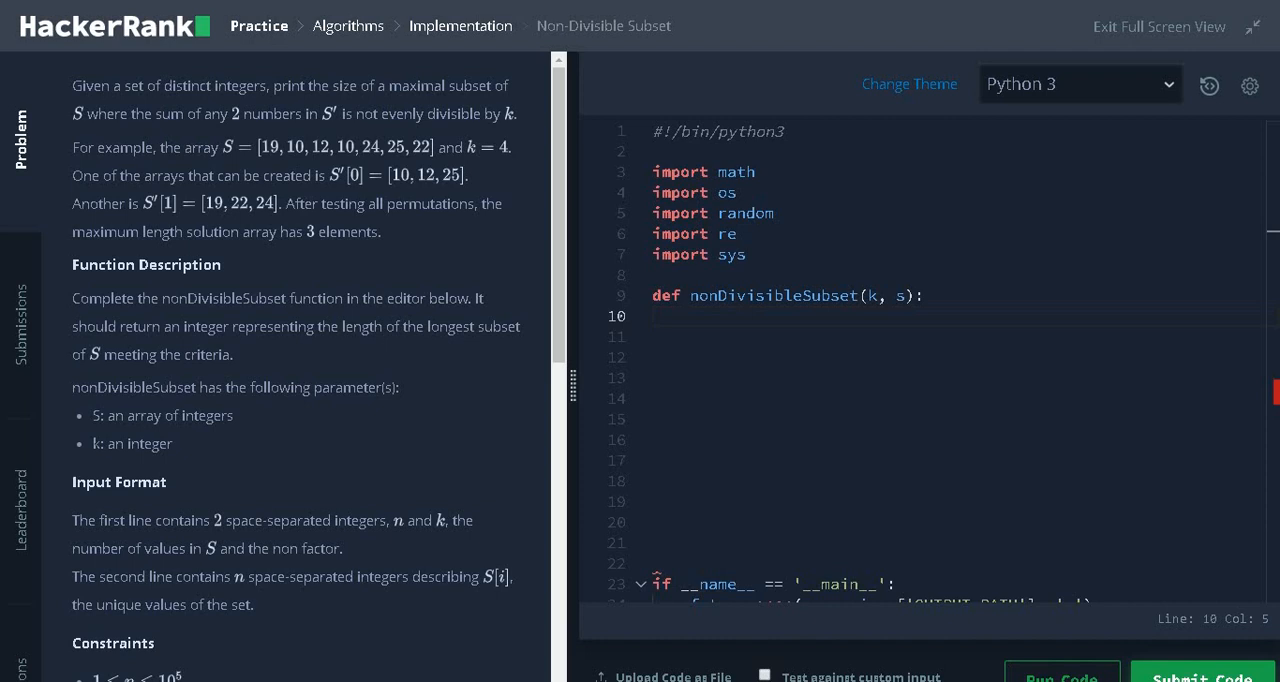
pyautogui.moveTo(405, 192)
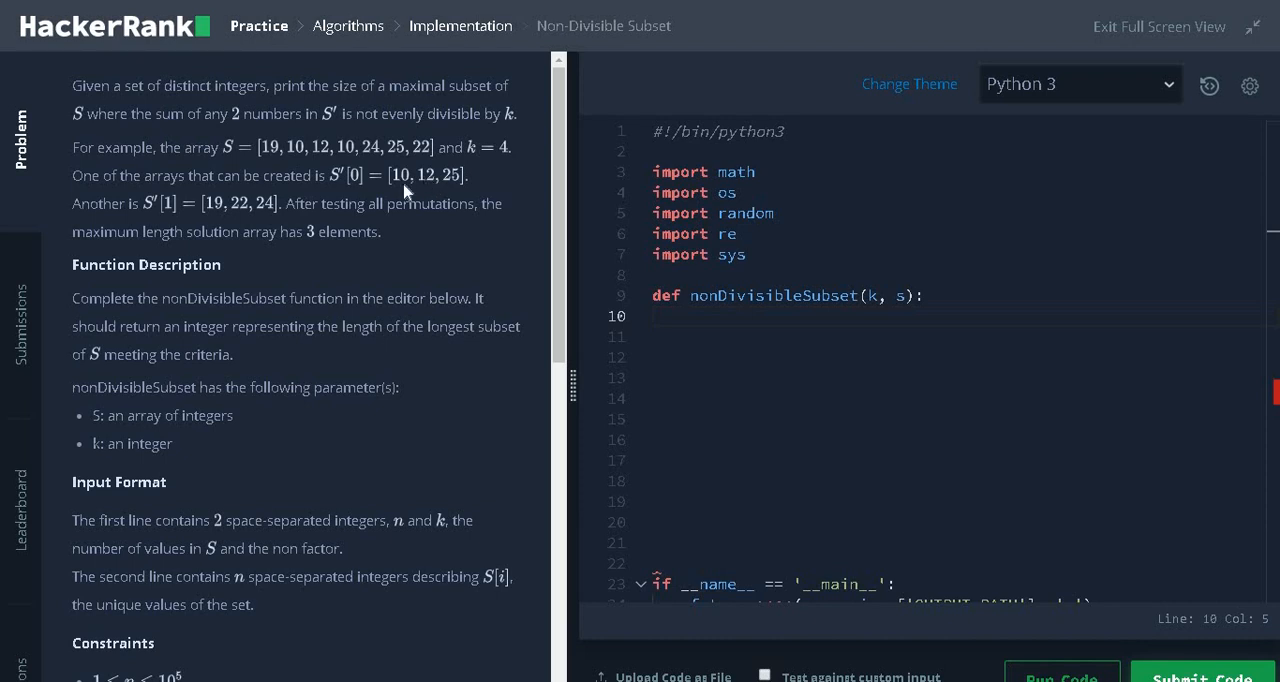
pyautogui.moveTo(443, 185)
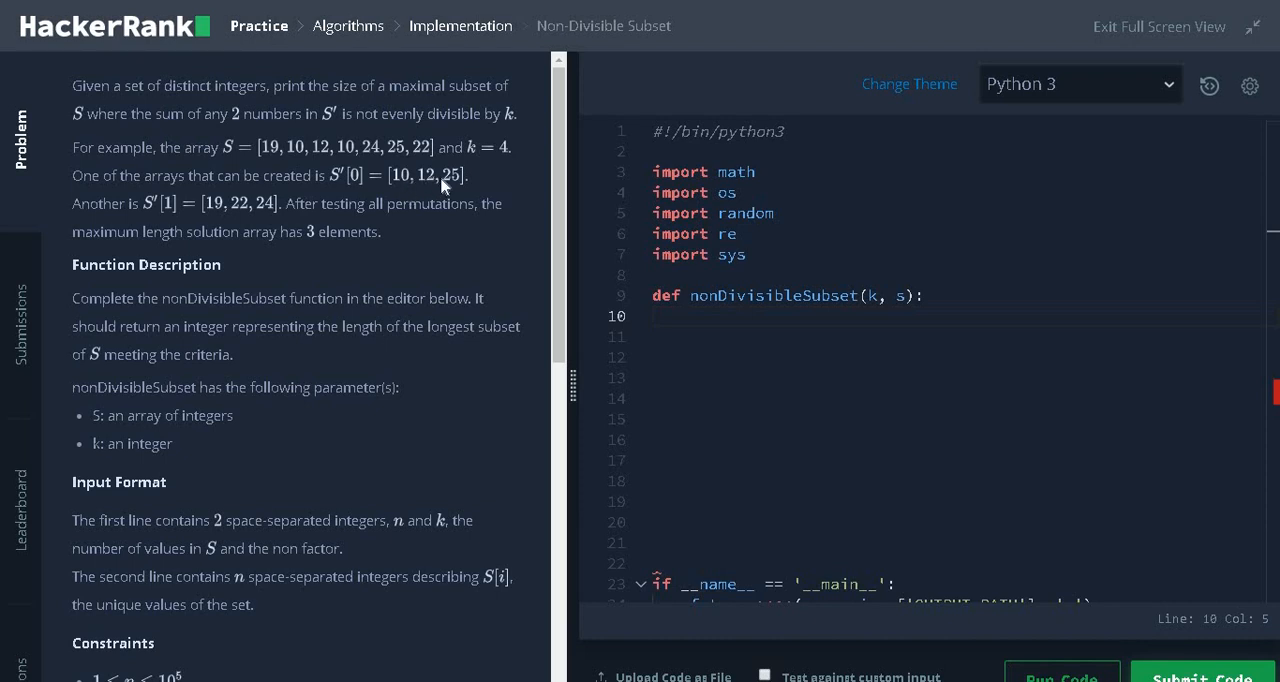
pyautogui.moveTo(500, 156)
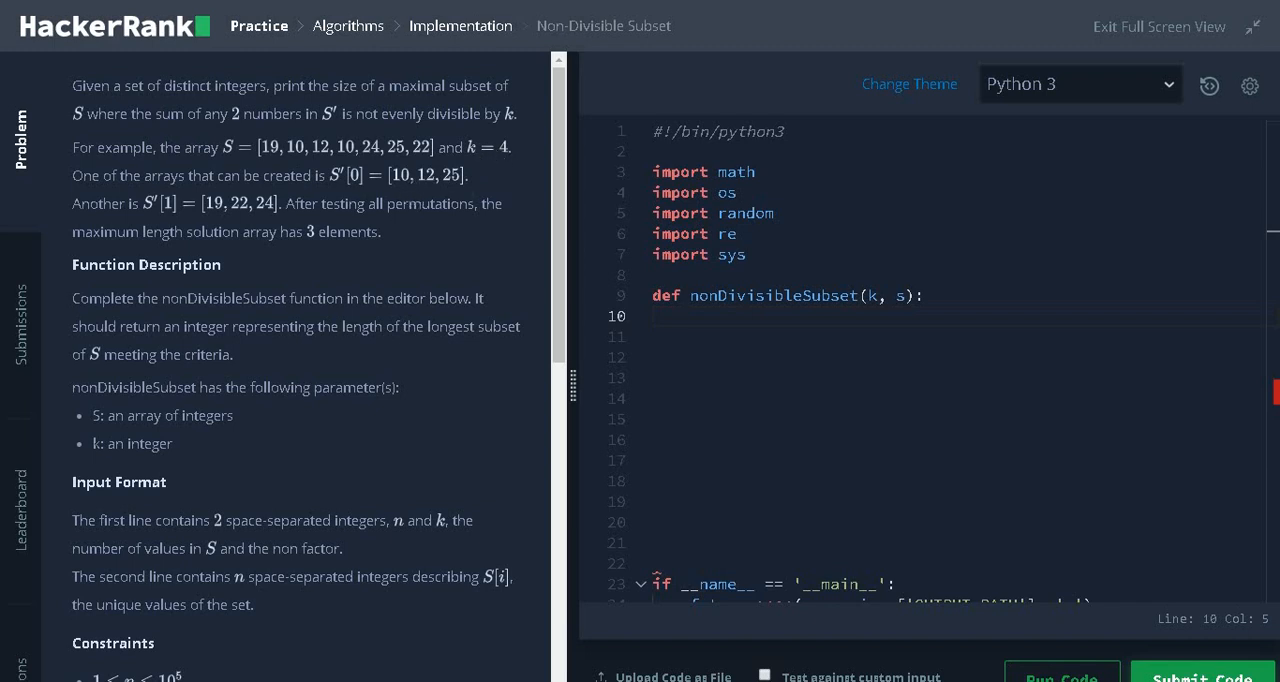
pyautogui.moveTo(366, 224)
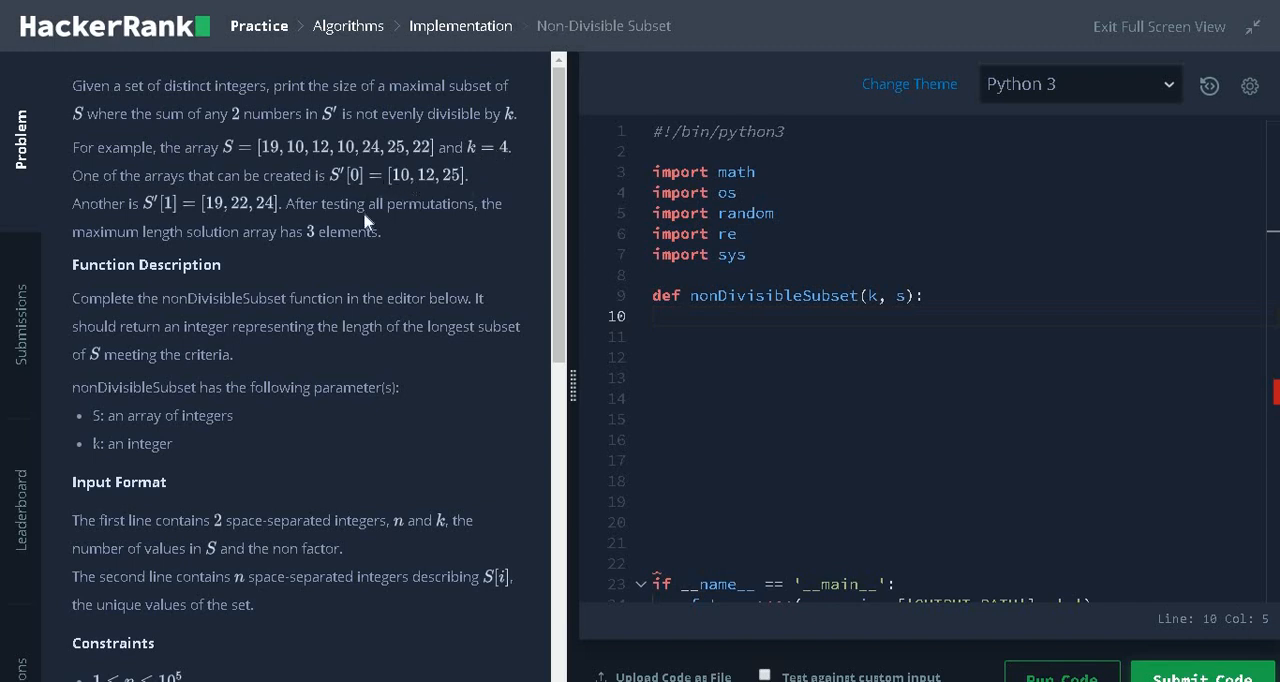
pyautogui.moveTo(185, 250)
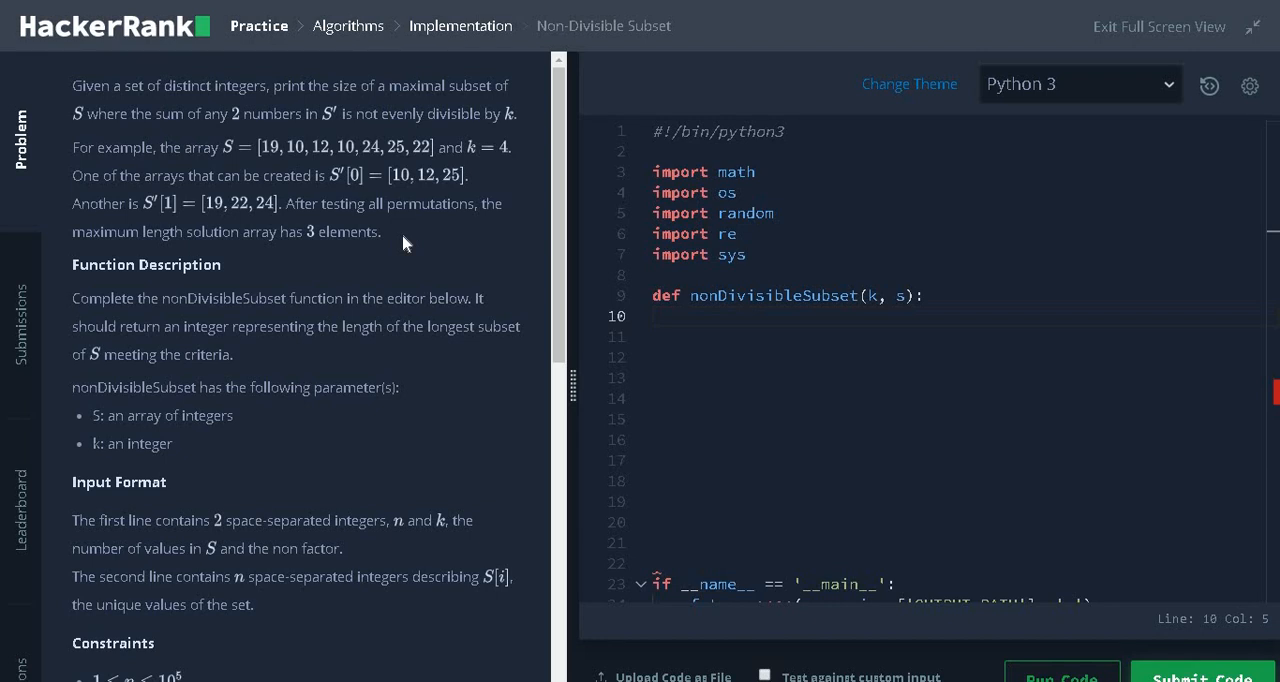
pyautogui.moveTo(444, 238)
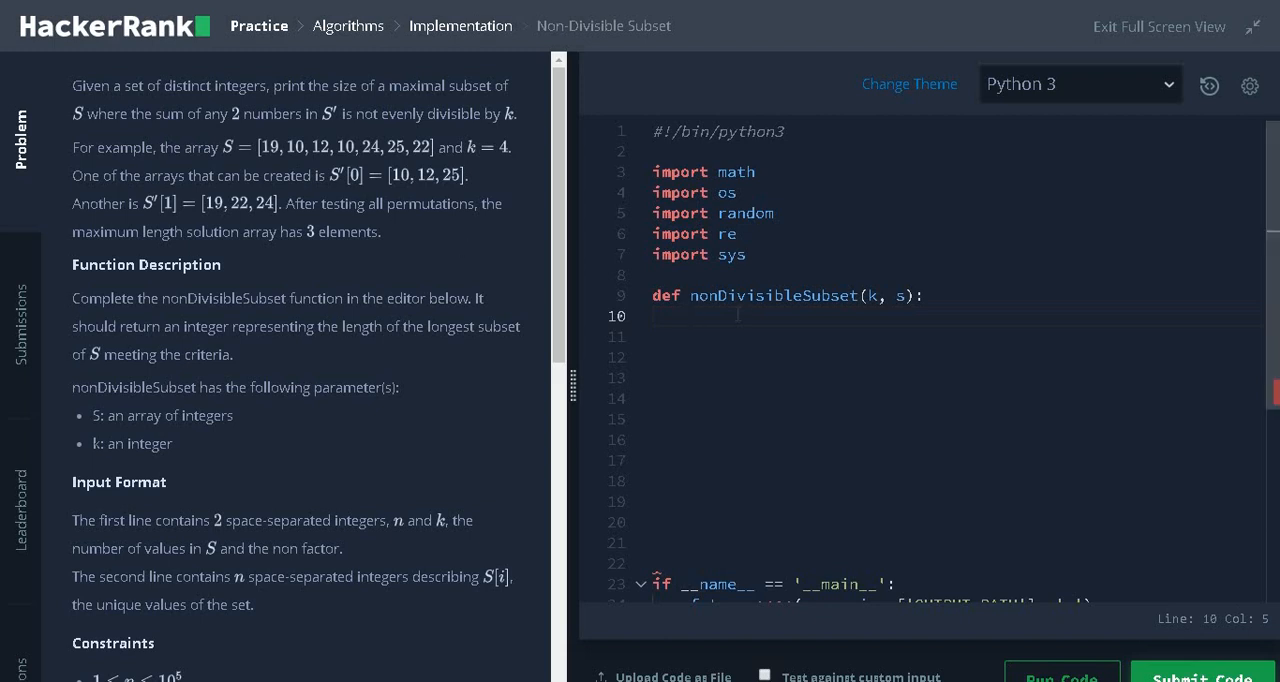
# - Add 'remainder = [0] * k' and a loop over s doing 'remainder[i % k] += 1'
pyautogui.write('remainder = [')
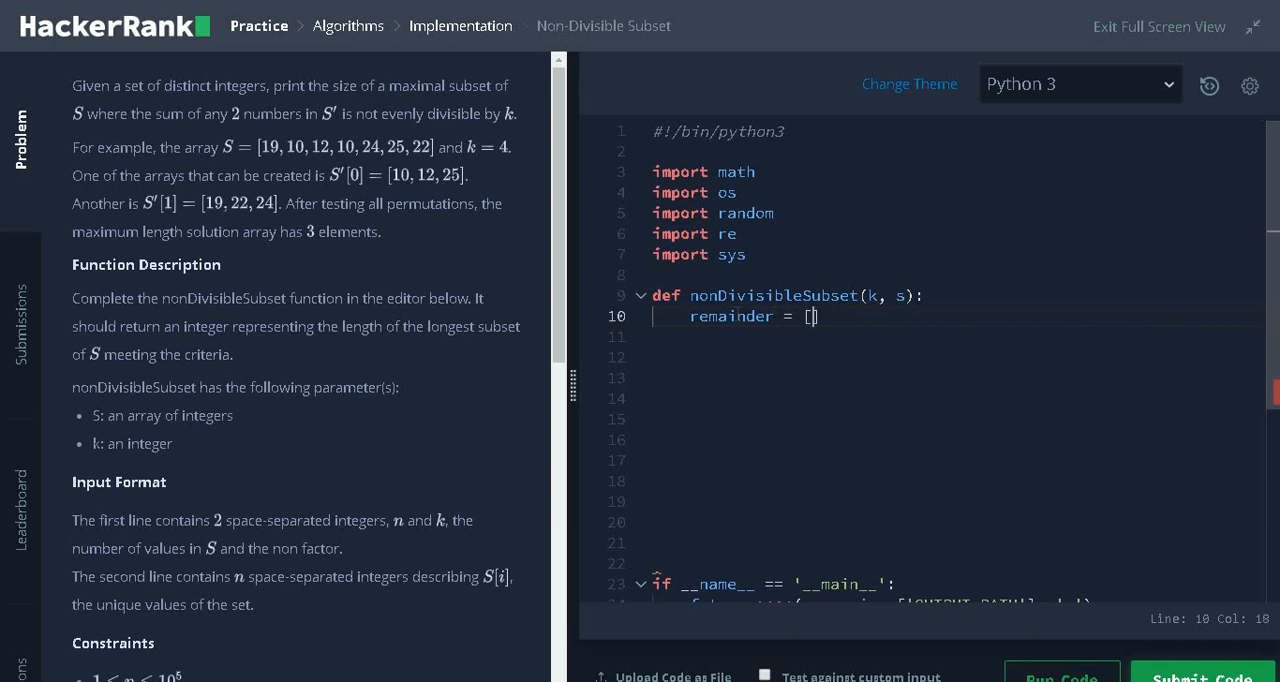
pyautogui.write('0] * k')
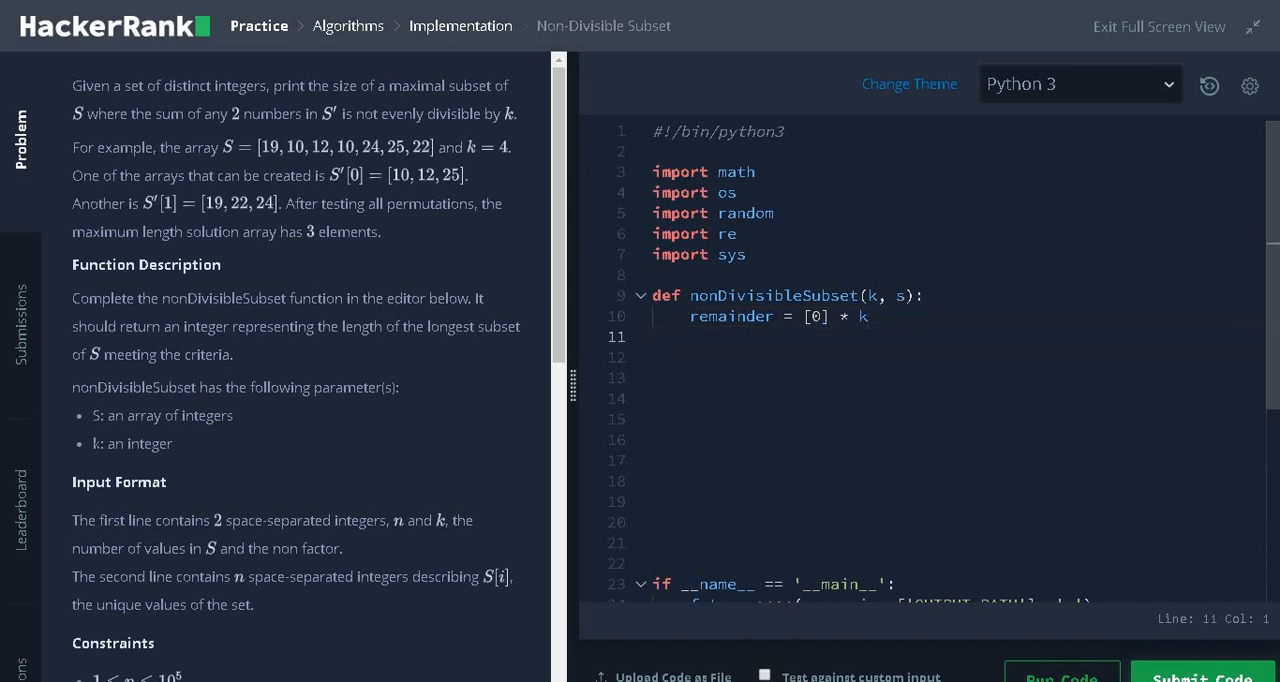
pyautogui.write('for i in s:')
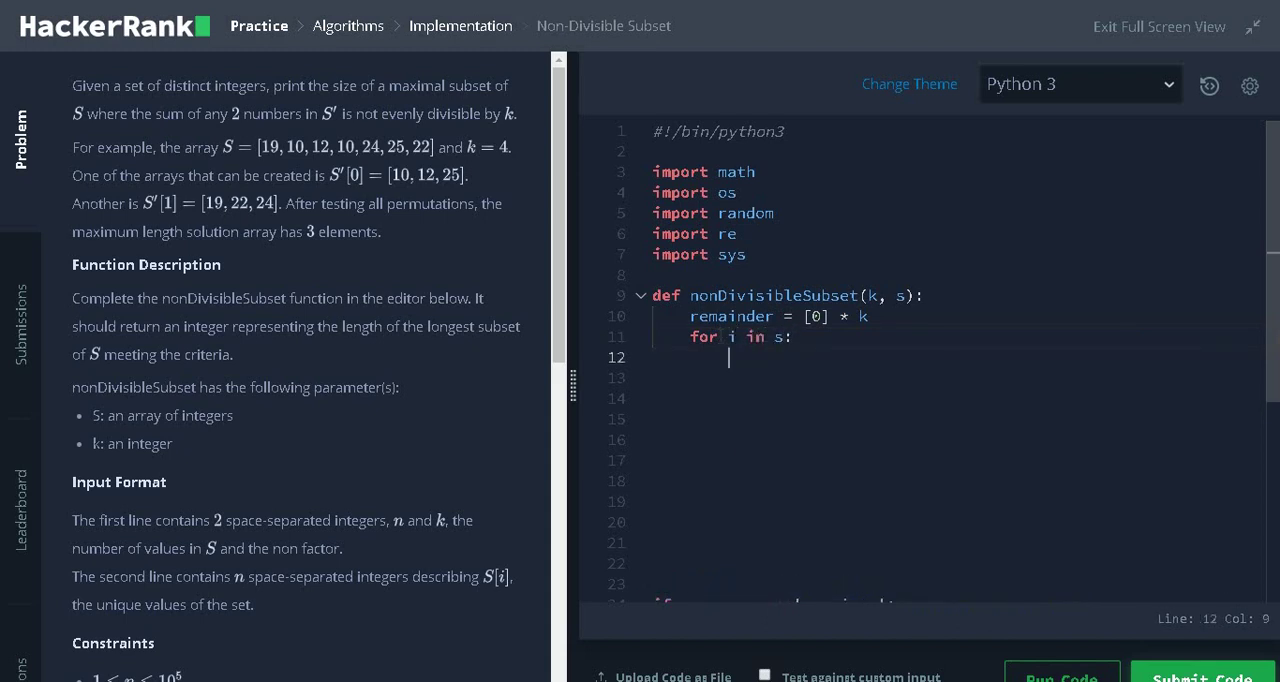
pyautogui.write('remainder[]')
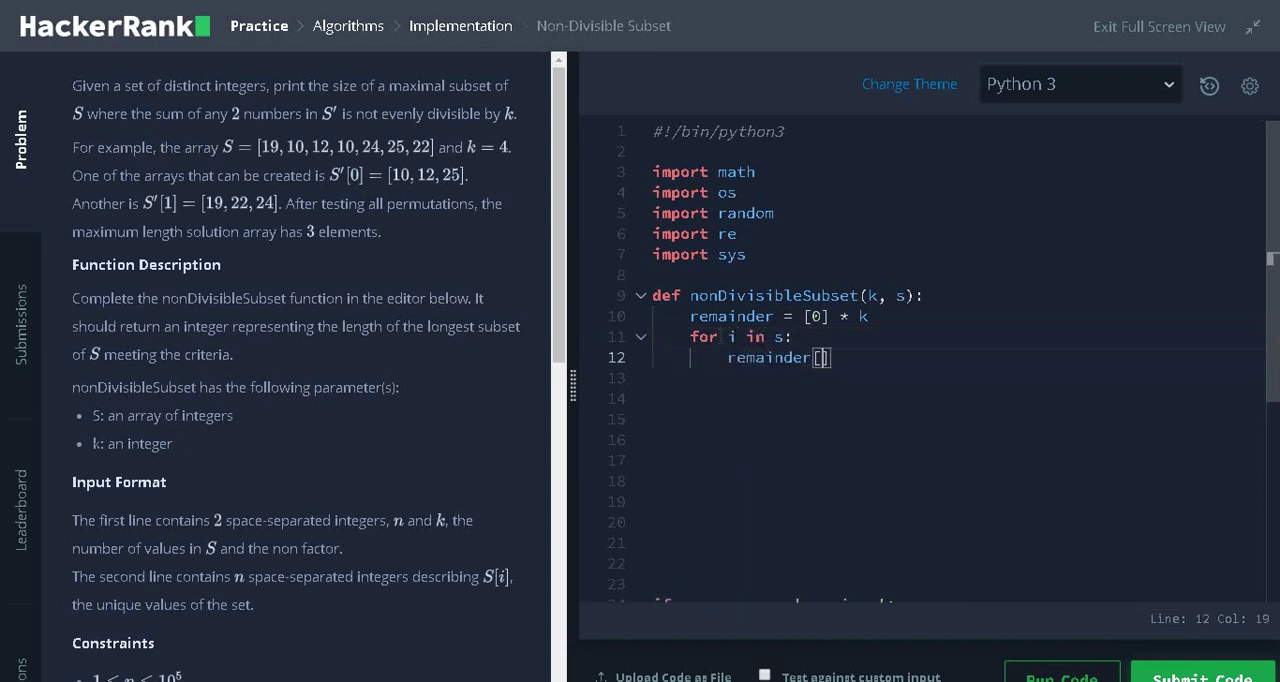
pyautogui.write('i')
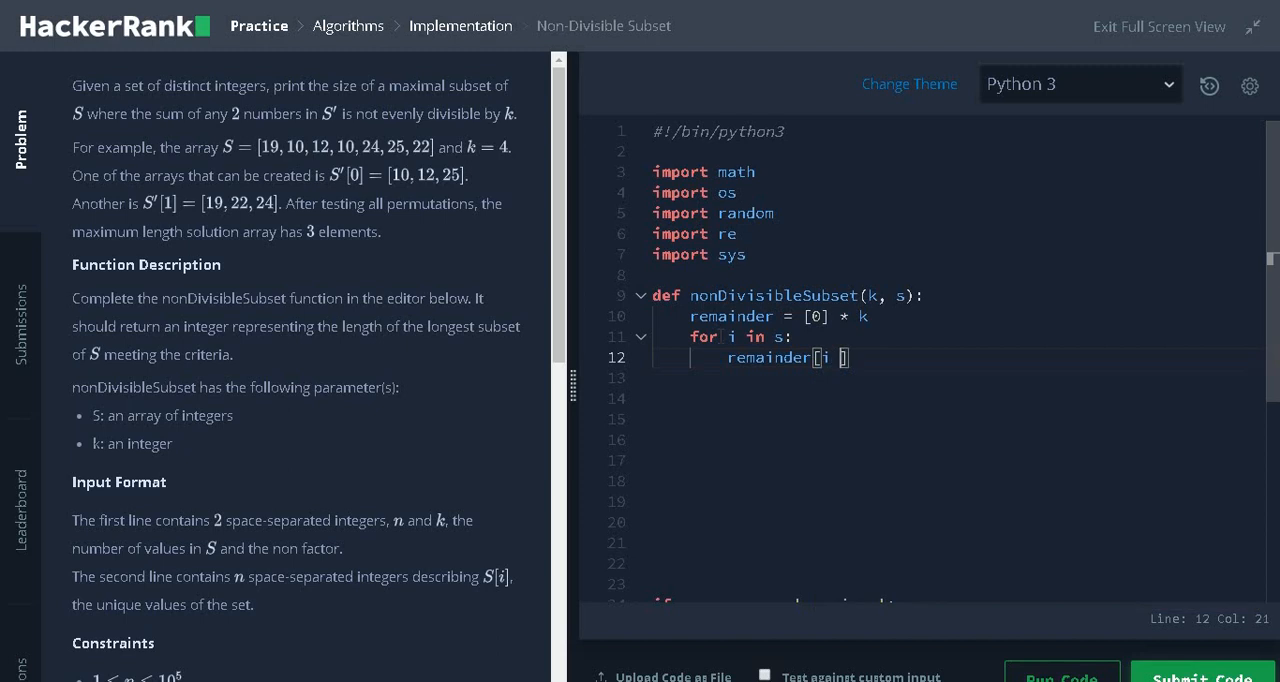
pyautogui.write('% k')
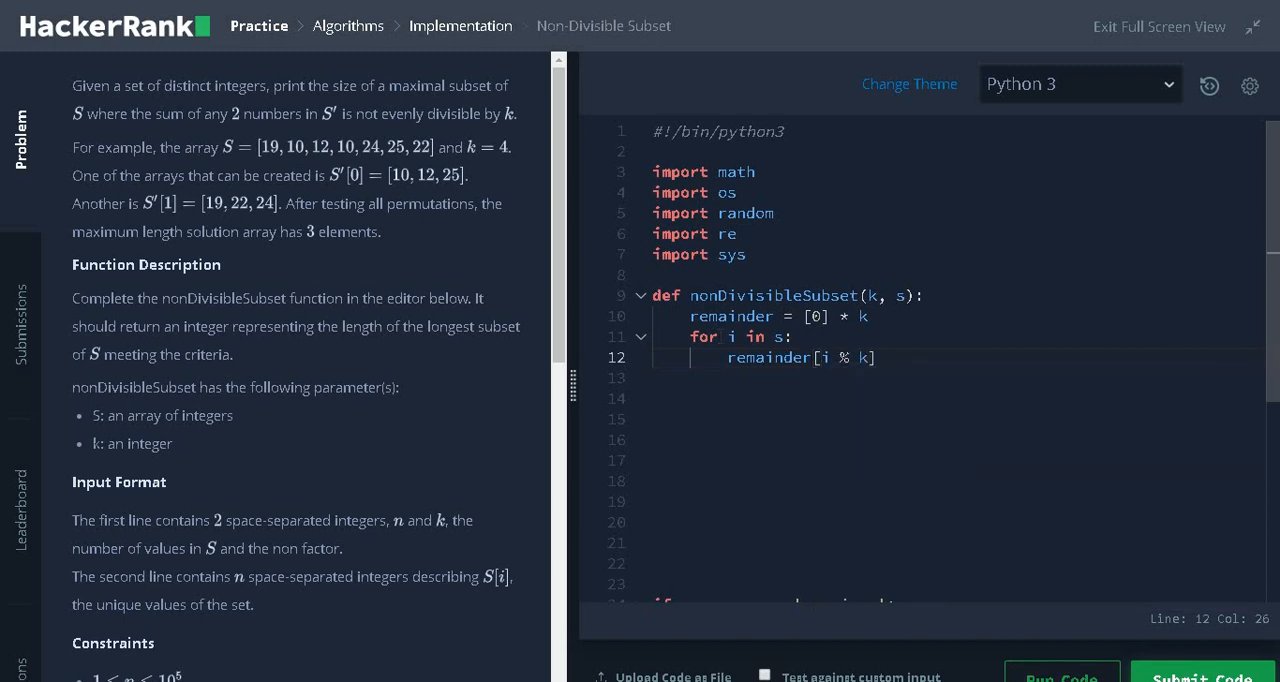
pyautogui.write('+= 1')
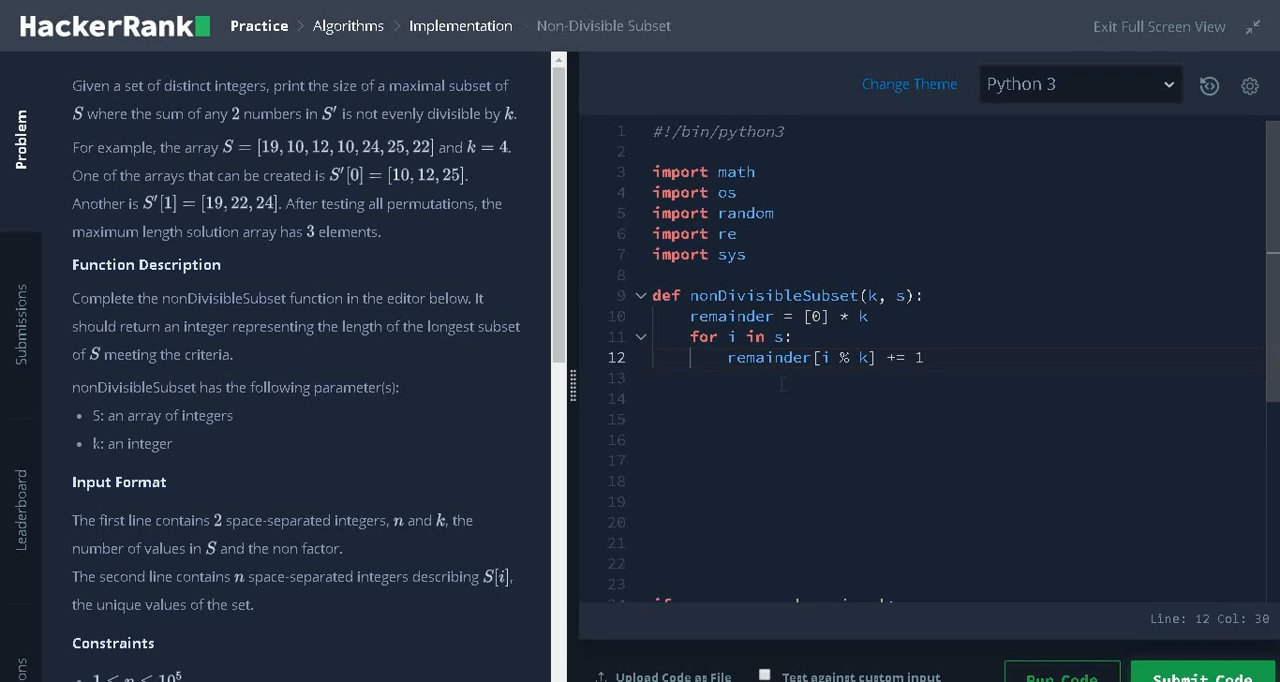
# - Initialize 'maxnum = 0', then add 'maxnum += min(remainder[0], 1)' on a new line
pyautogui.write('maxnum')
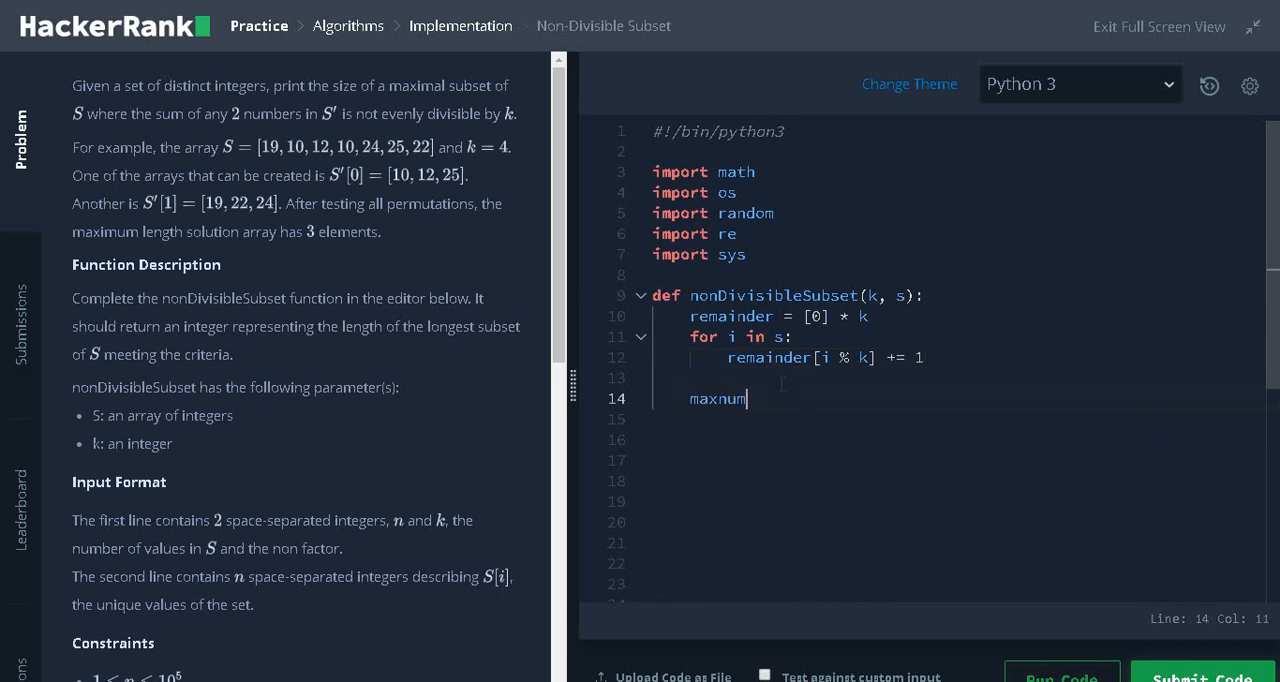
pyautogui.write('= 0')
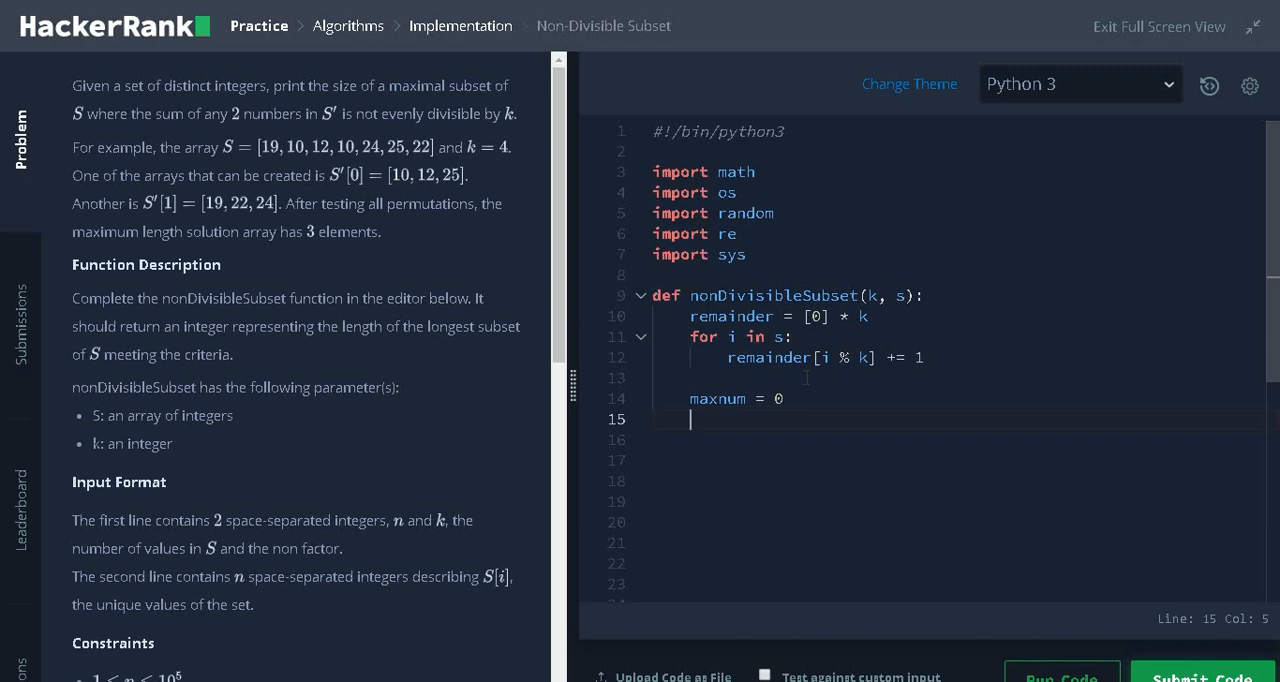
pyautogui.write('maxnum')
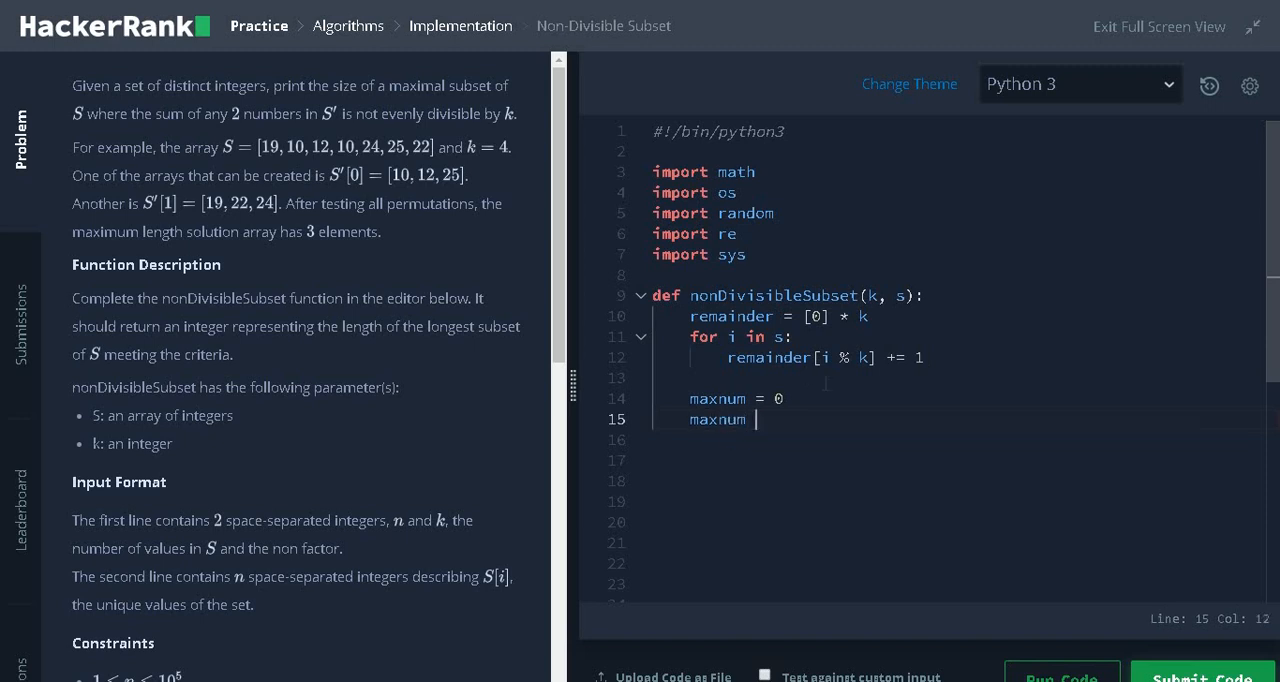
pyautogui.write('+=')
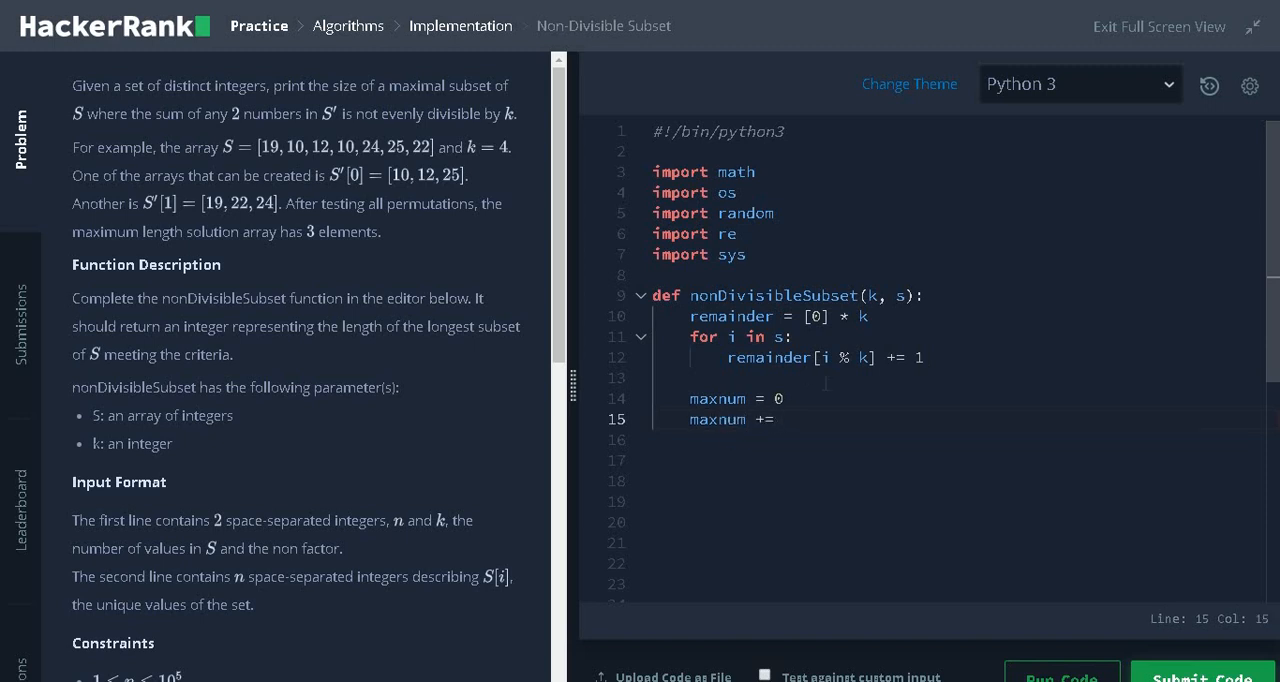
pyautogui.write('min(remb')
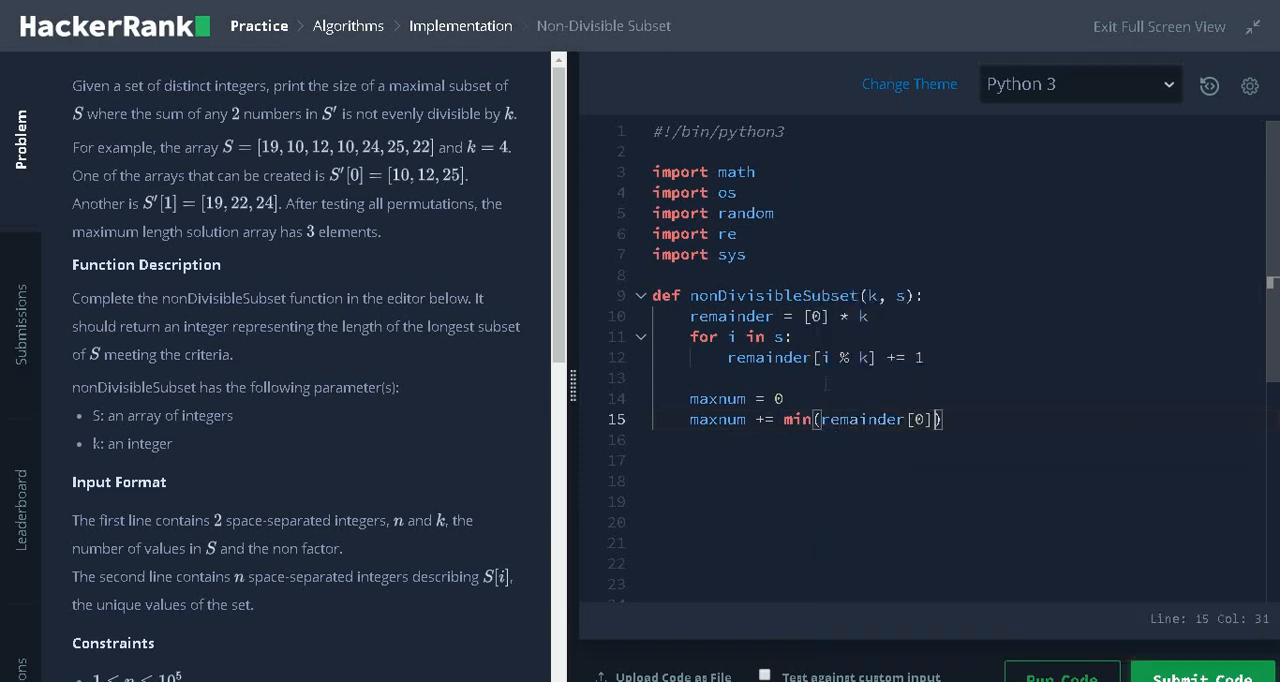
pyautogui.write(', 1')
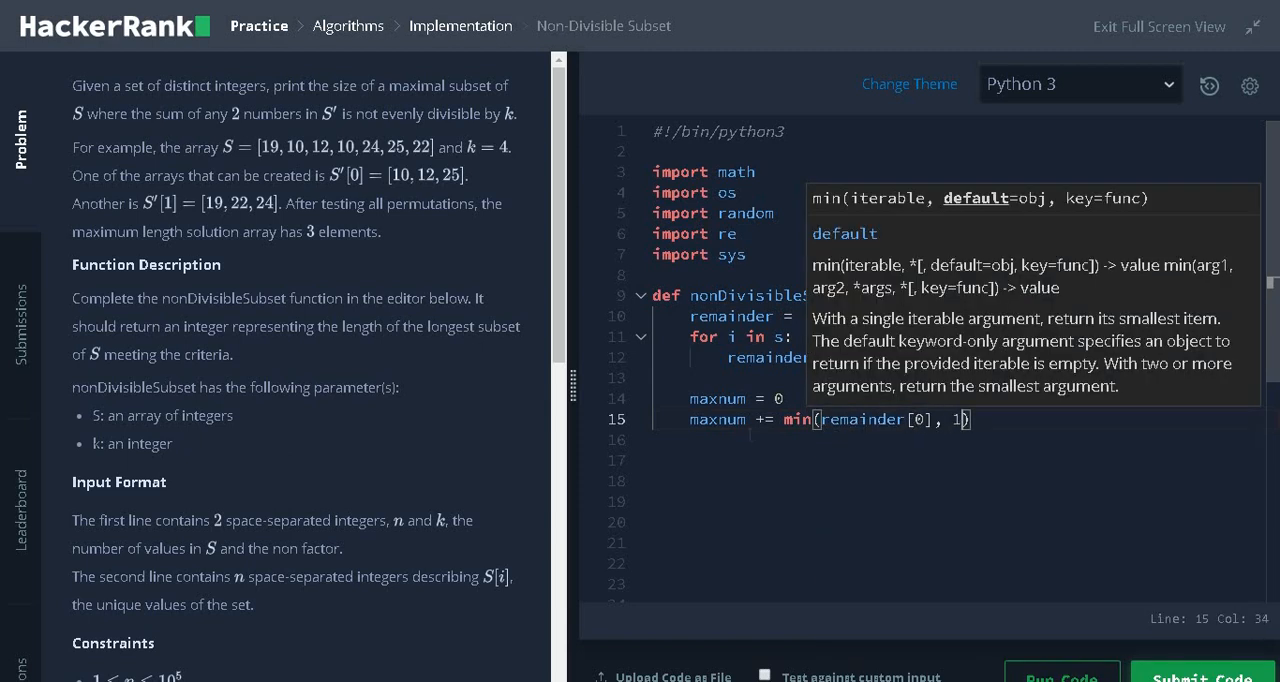
pyautogui.press('Return')
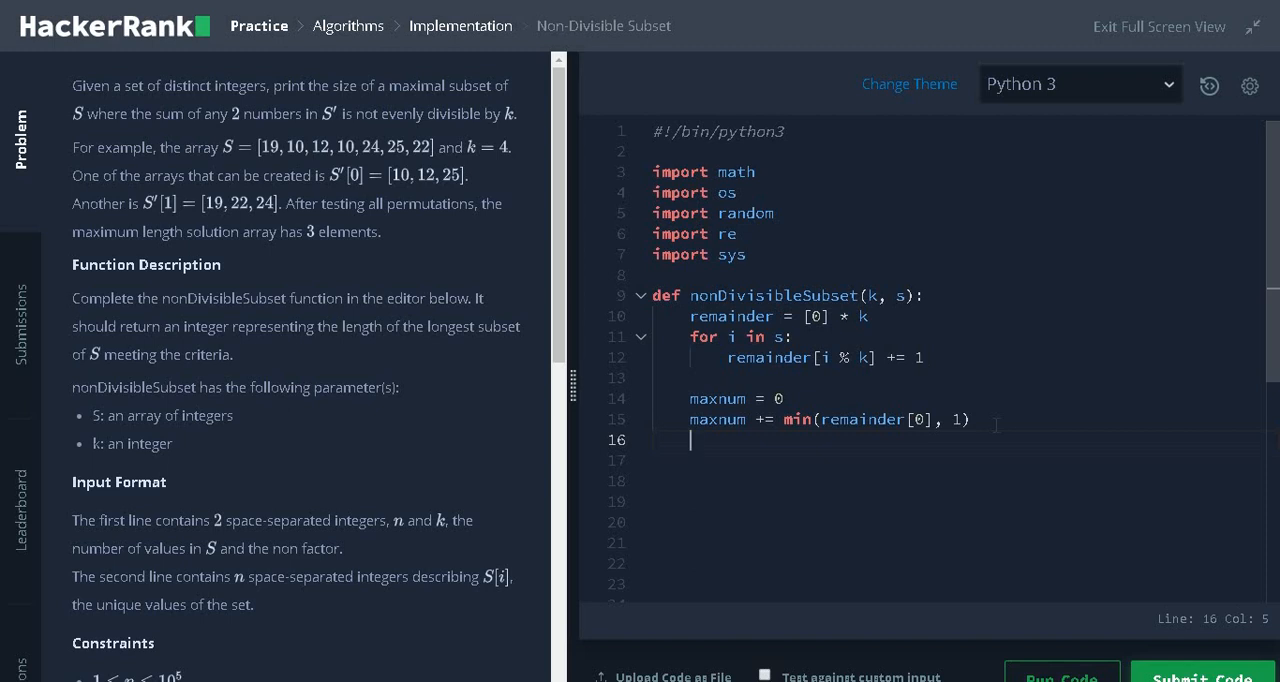
# - Add the condition 'if k%2 == 0:' for the even-k case
pyautogui.write('if k')
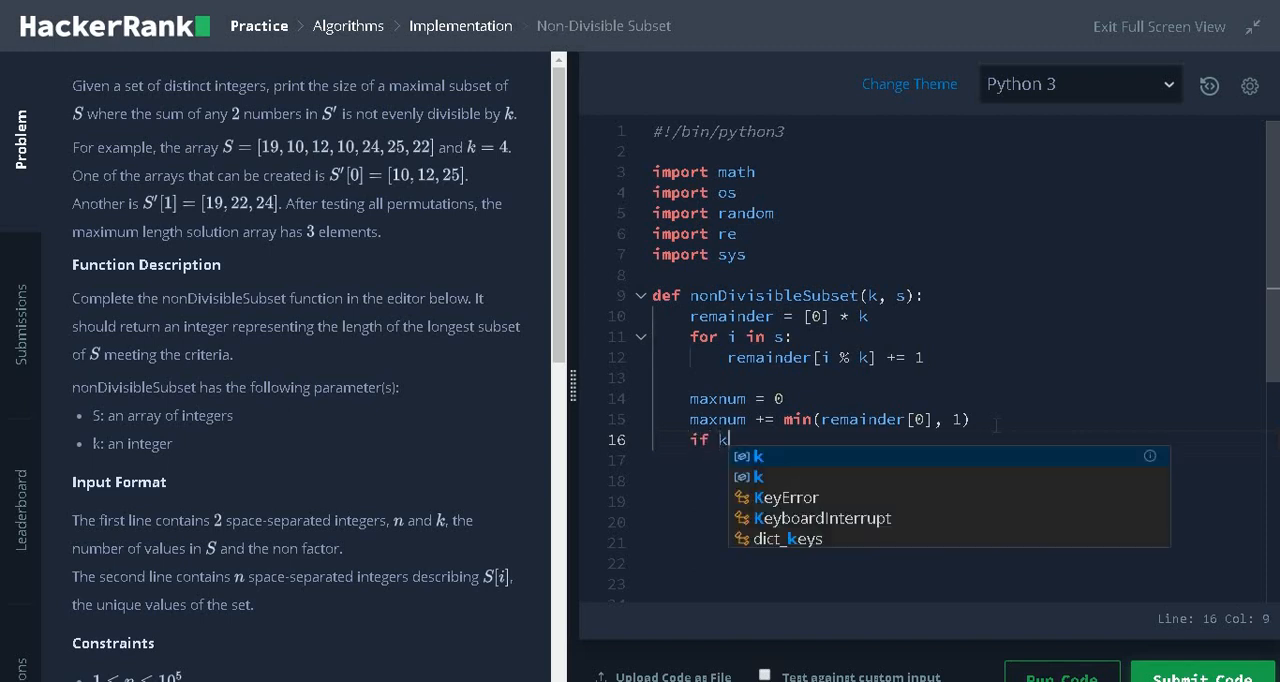
pyautogui.write('%2 =')
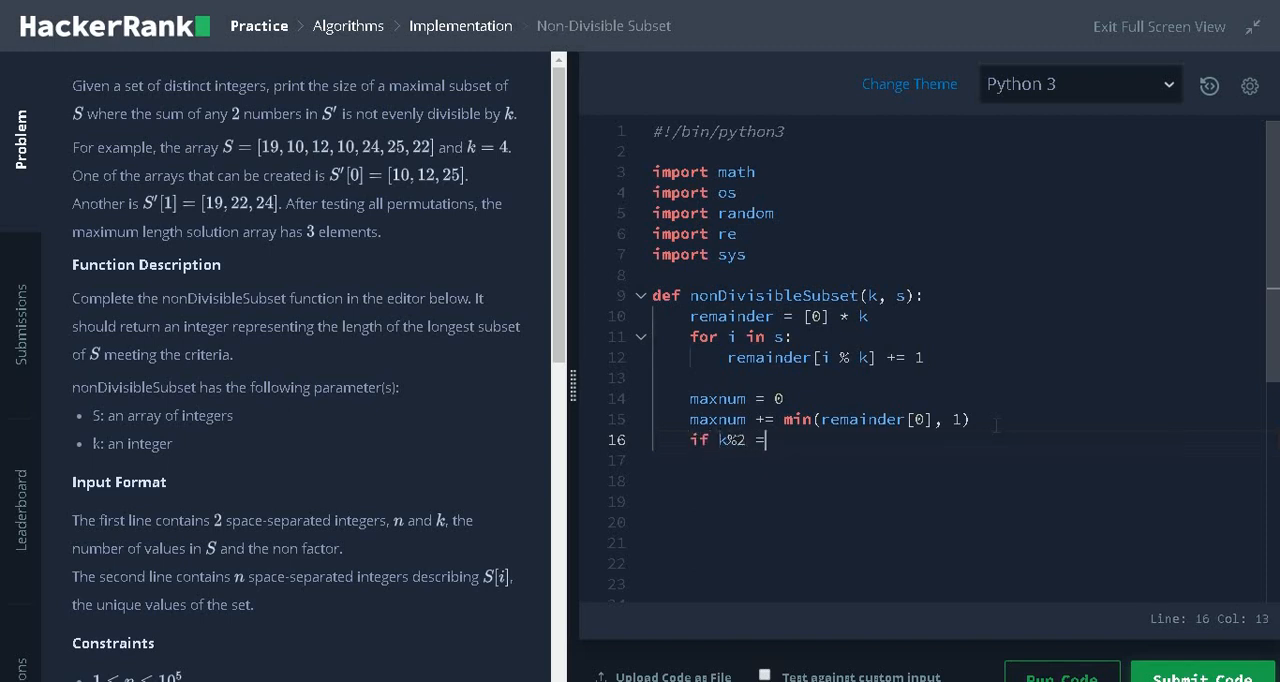
pyautogui.write('= 0:')
pyautogui.click(961, 460)
pyautogui.write('maxnum += min(remainder[k//2], 1)')
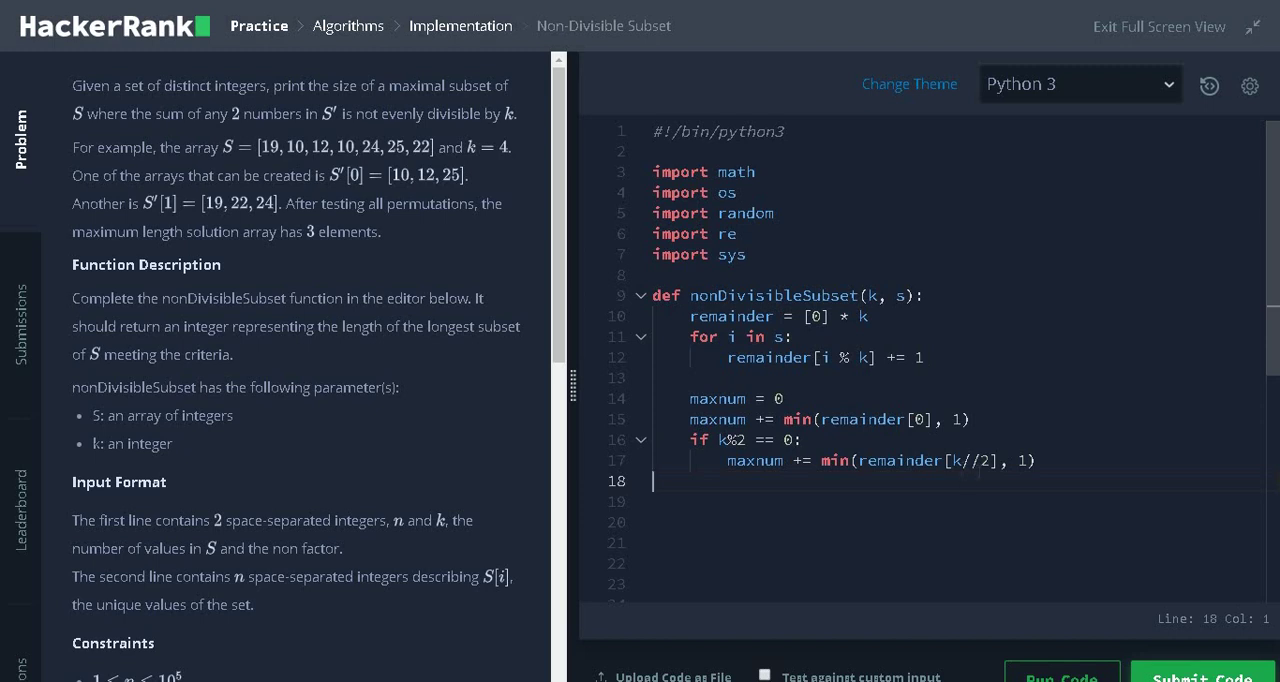
pyautogui.moveTo(600, 258)
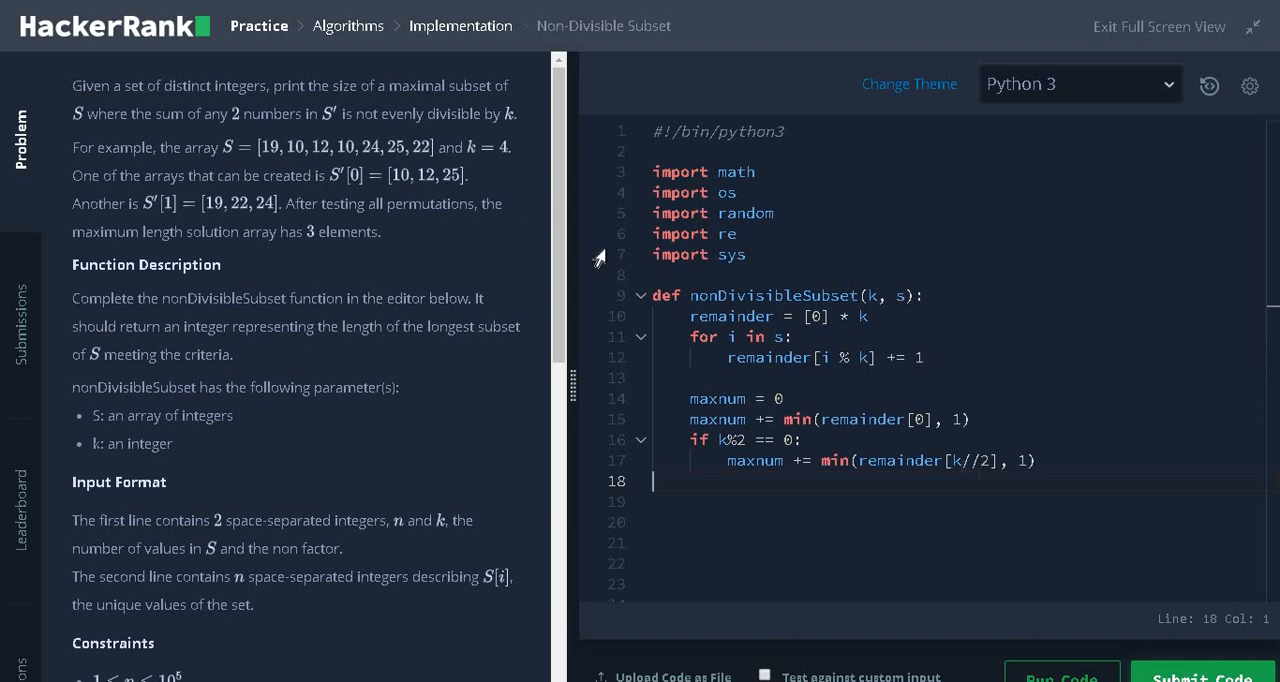
pyautogui.moveTo(597, 258)
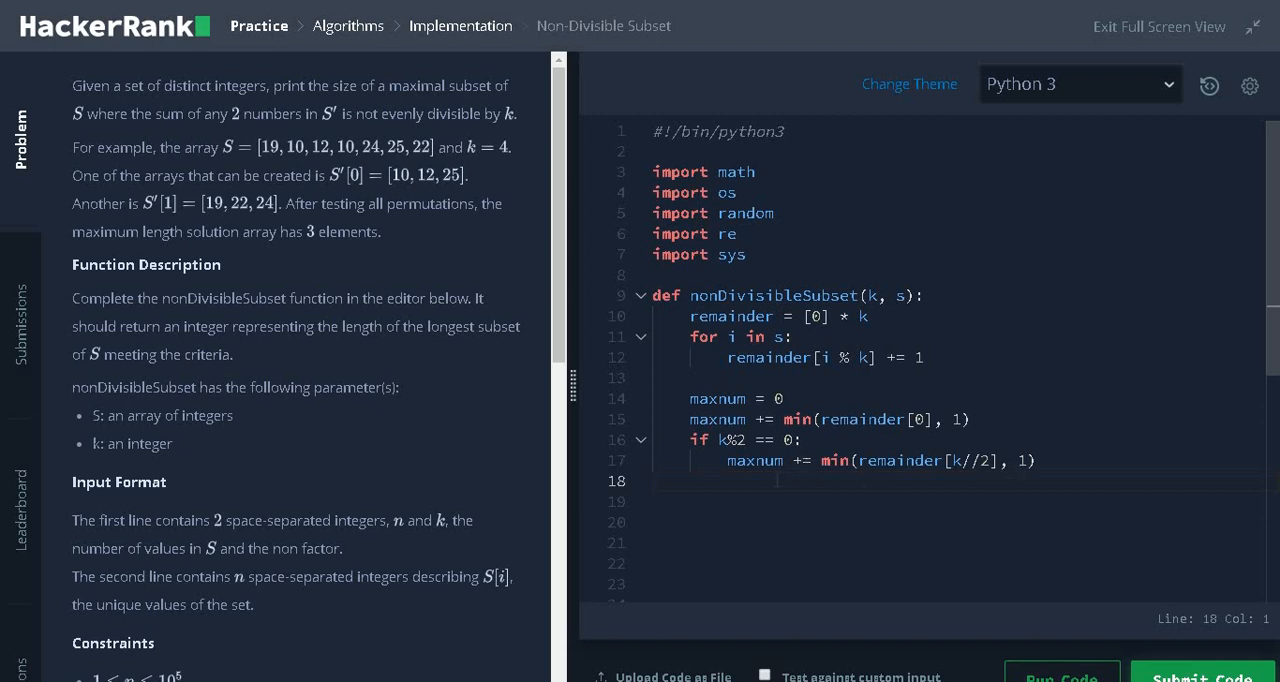
# - Add 'for i in range(1, k//2 + 1):' below the blank line 18
pyautogui.click(653, 481)
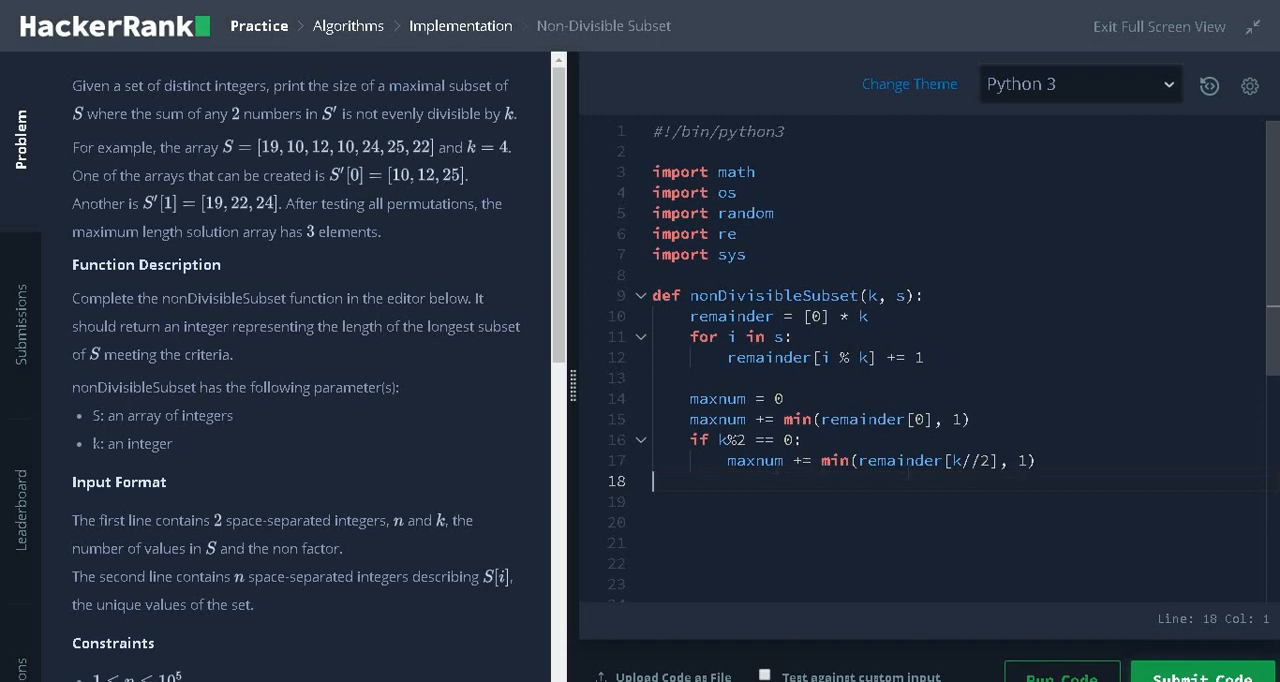
pyautogui.press('Return')
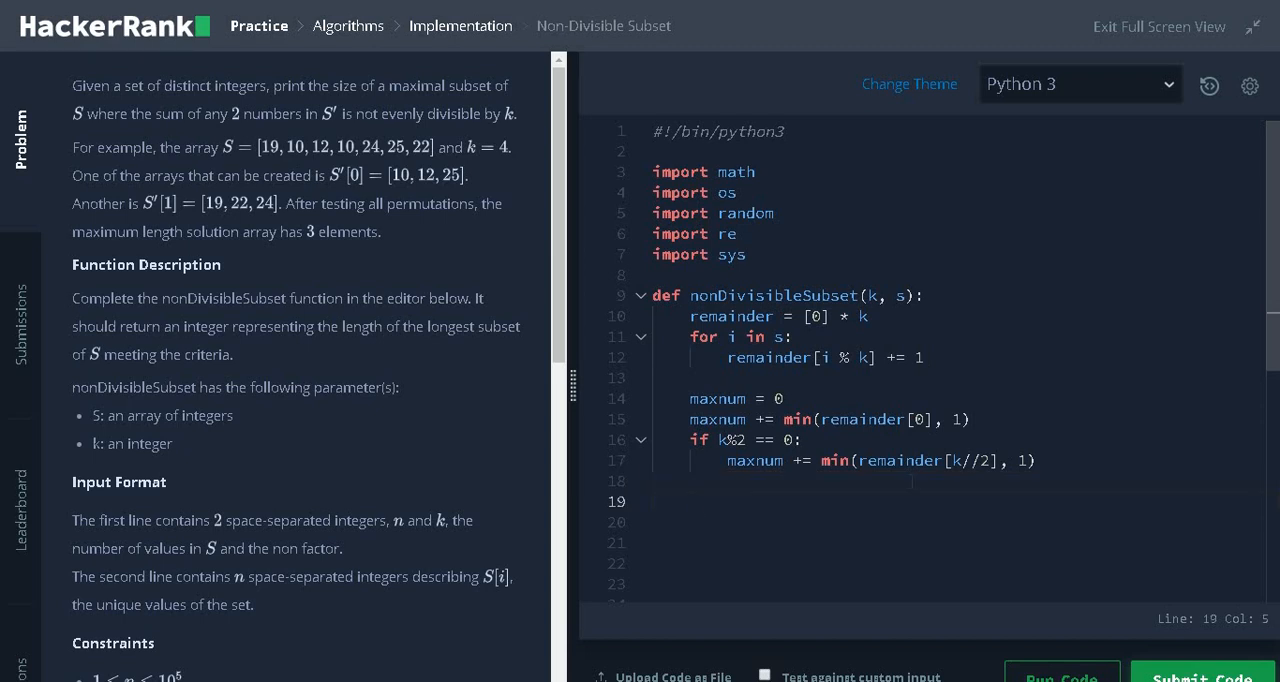
pyautogui.write('for i in range(1,')
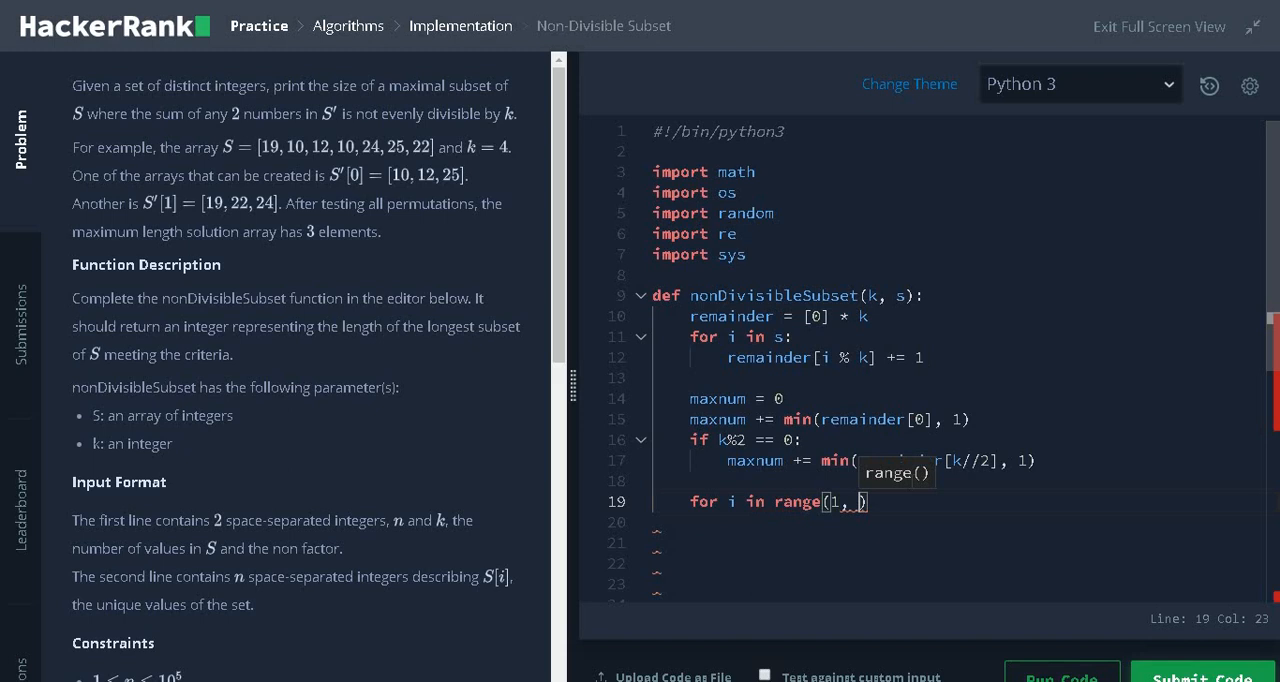
pyautogui.write('k//2)')
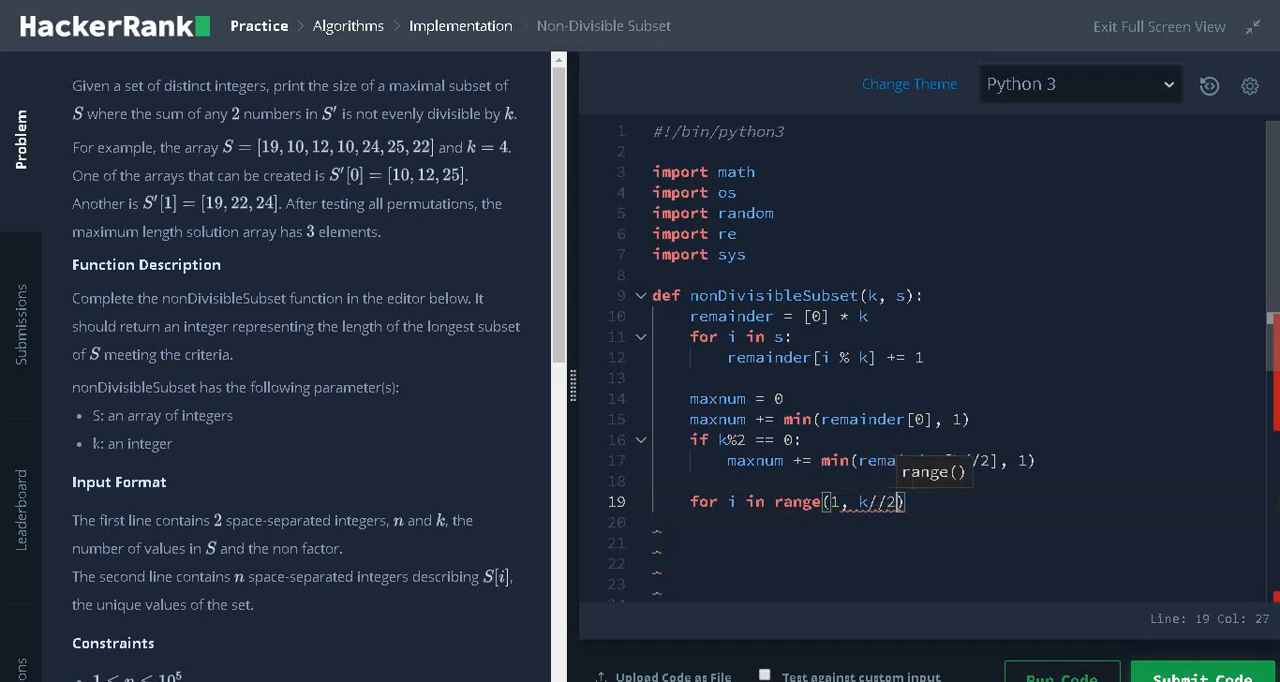
pyautogui.write('+ 1')
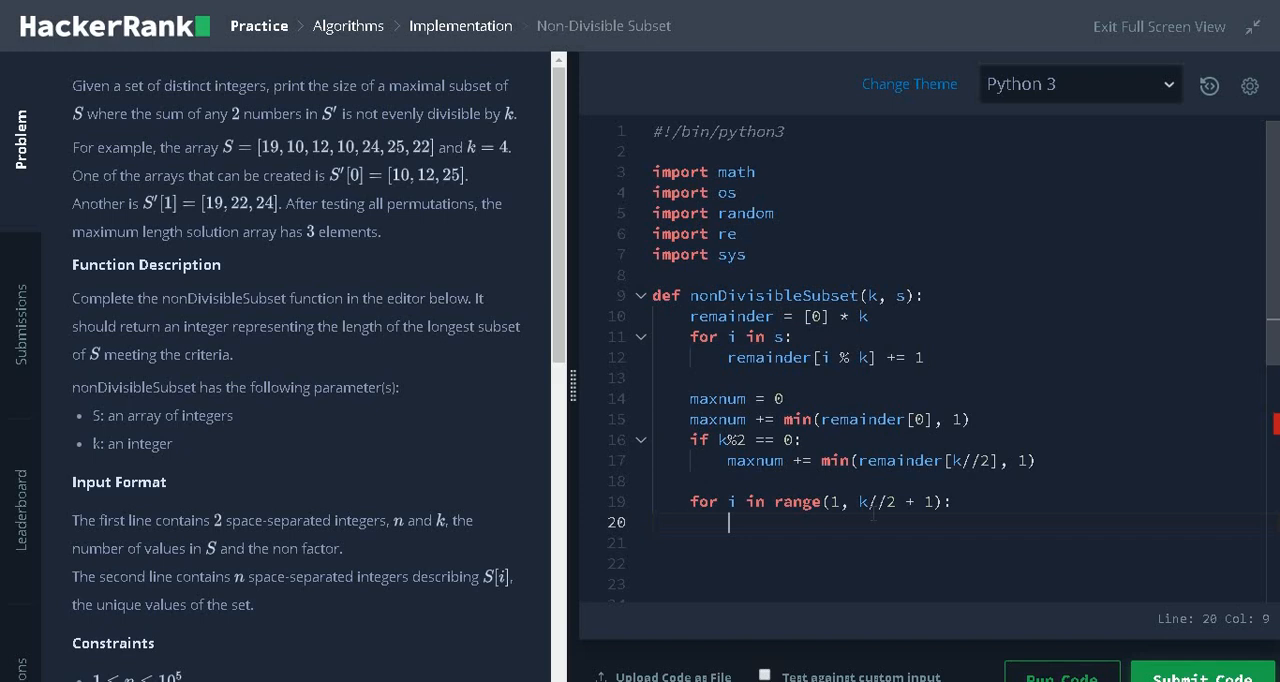
# - Inside the loop, add 'if i != k-i:' with 'maxnum += max(remainder[i], remainder[k-i])'
pyautogui.write('if i')
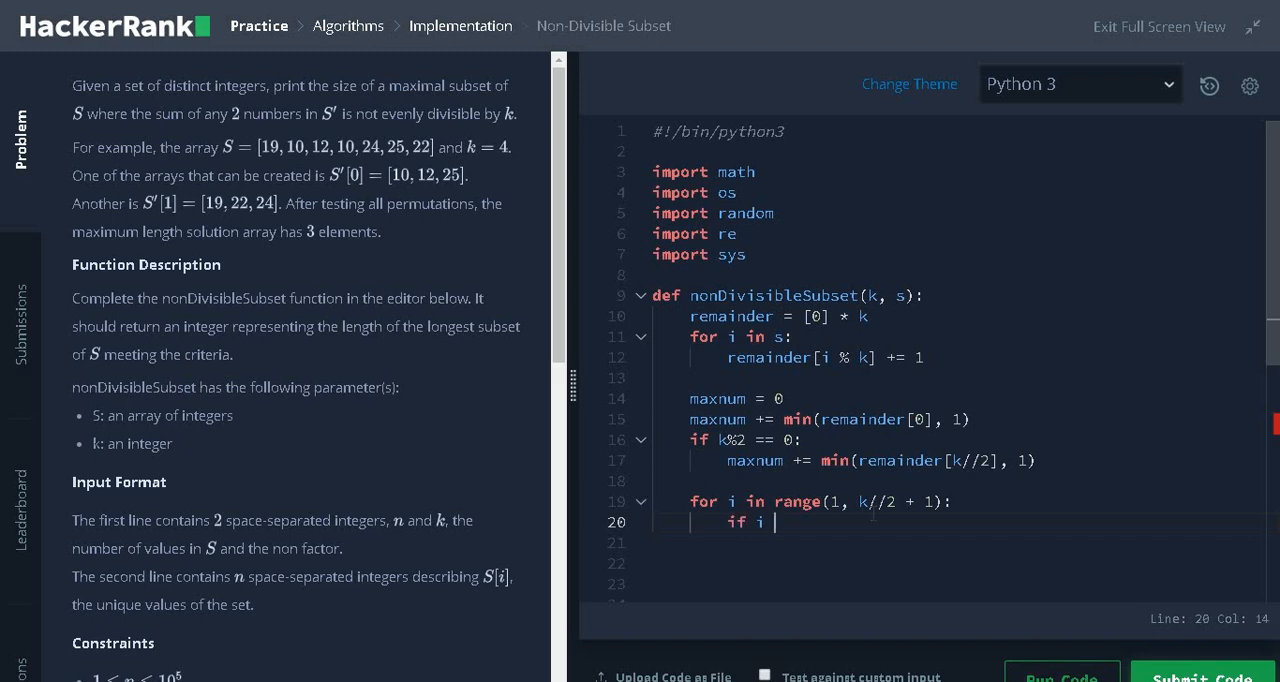
pyautogui.write('!= k-')
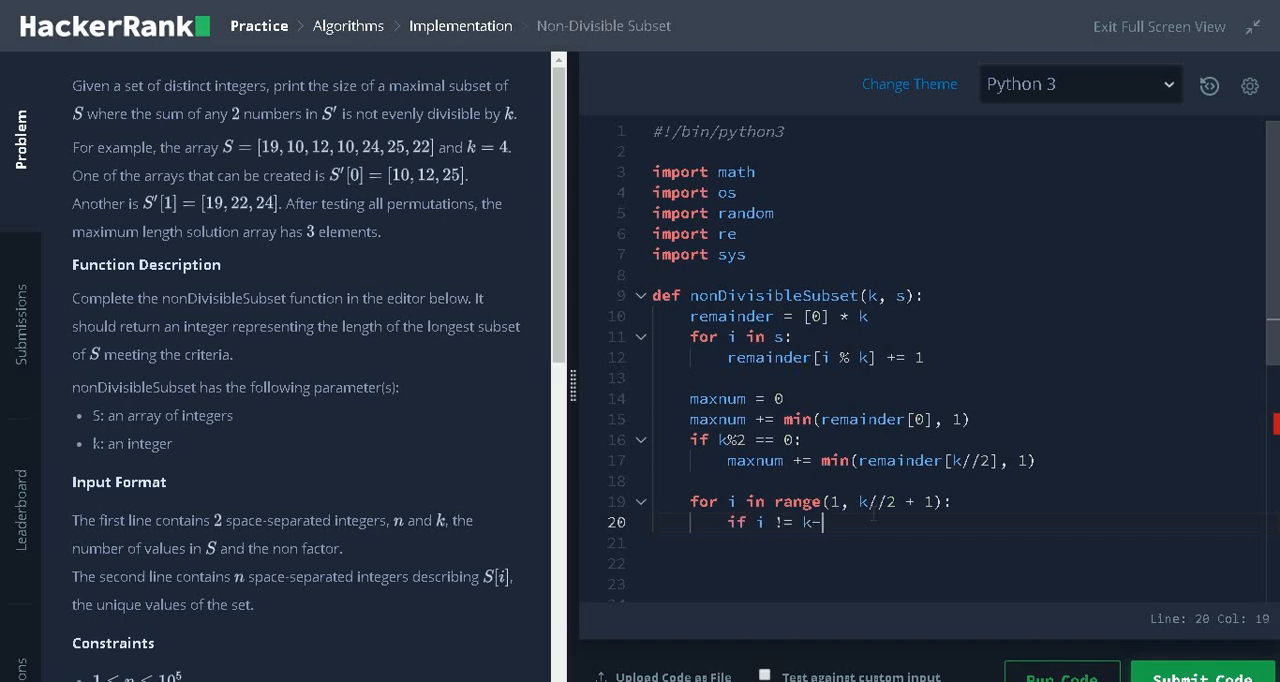
pyautogui.write('i:')
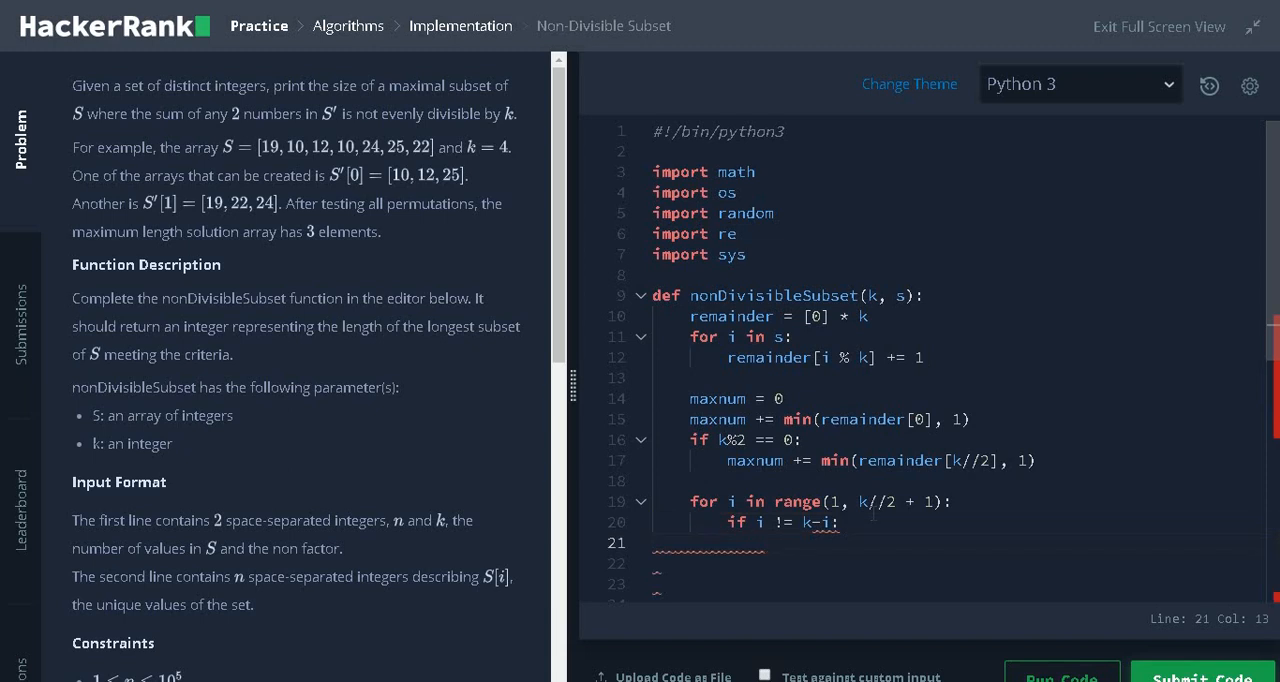
pyautogui.write('maxnum += max(remainder)')
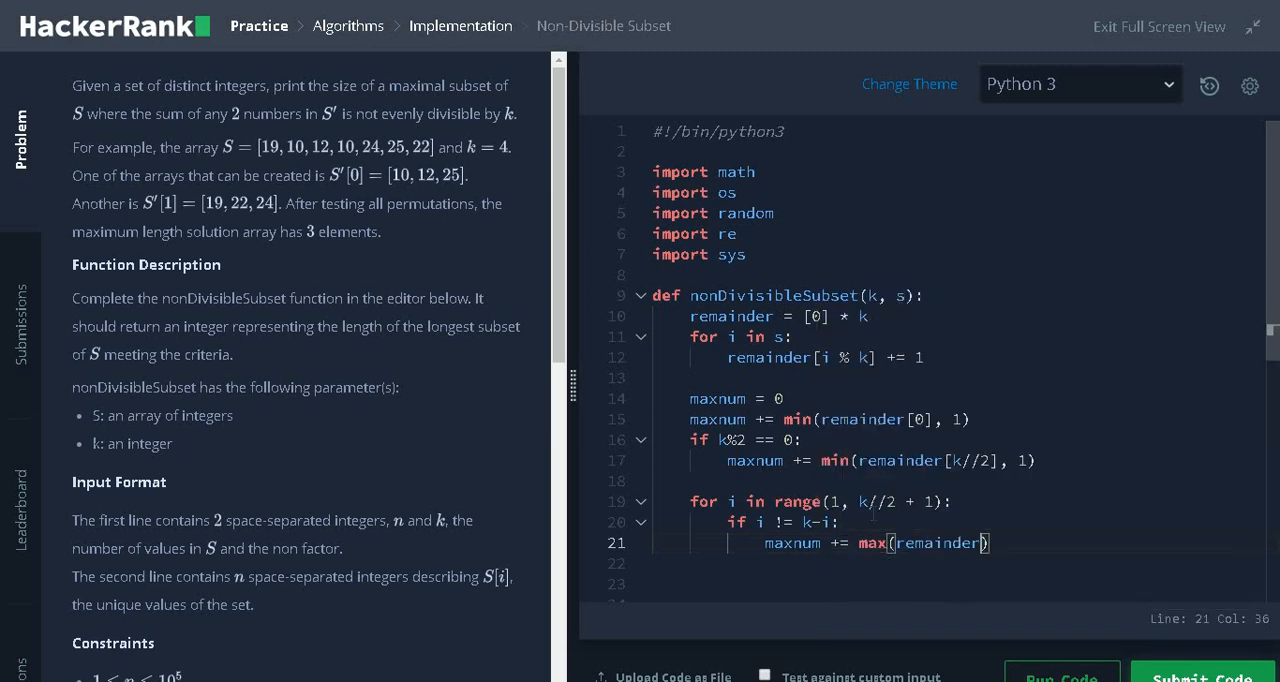
pyautogui.write('[i]')
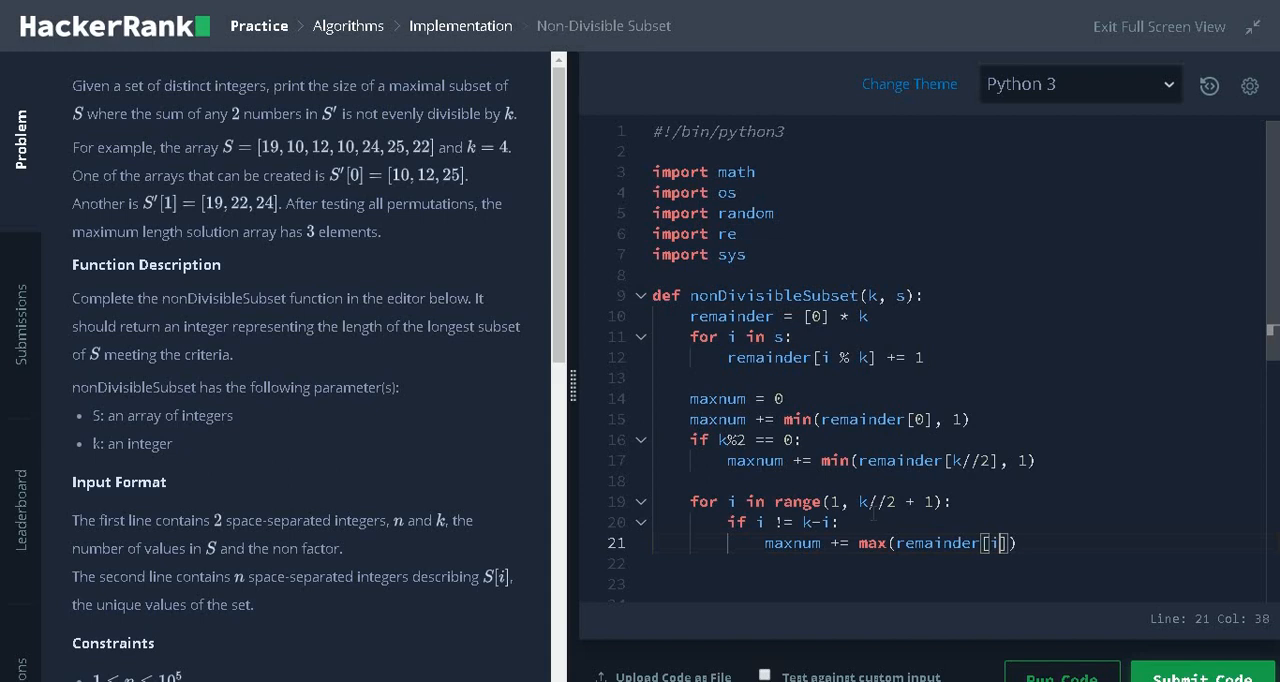
pyautogui.write(', remainder[')
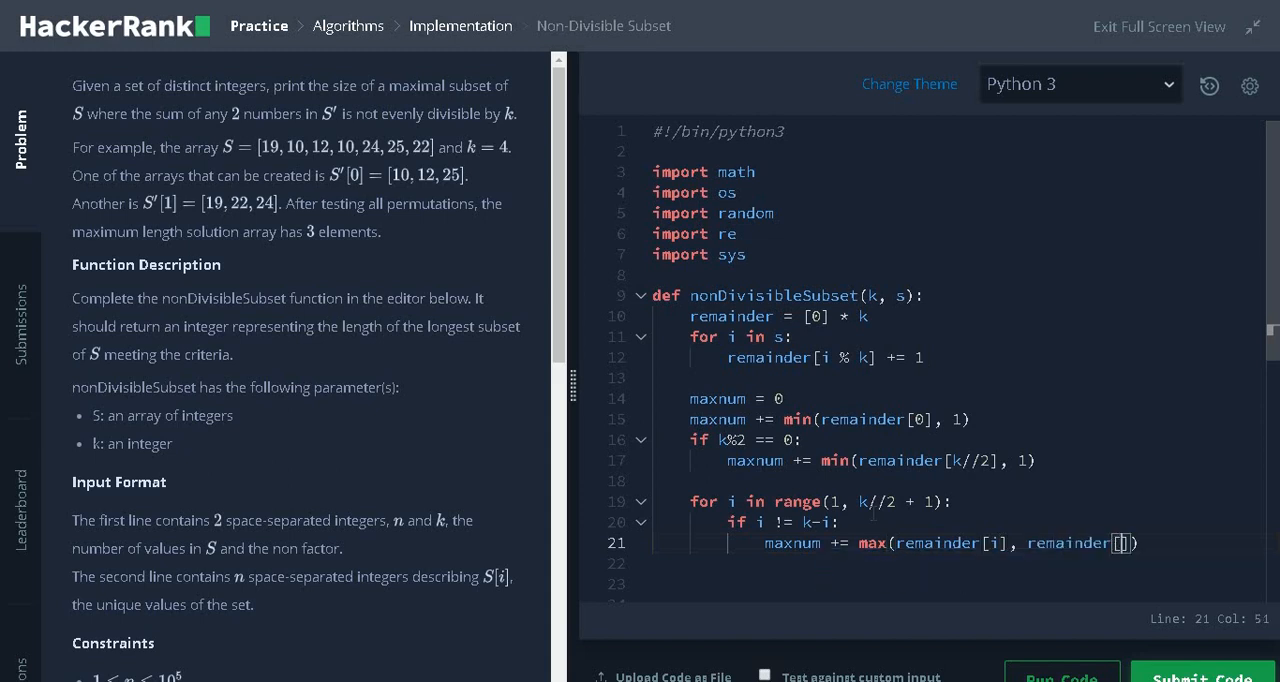
pyautogui.write('-i')
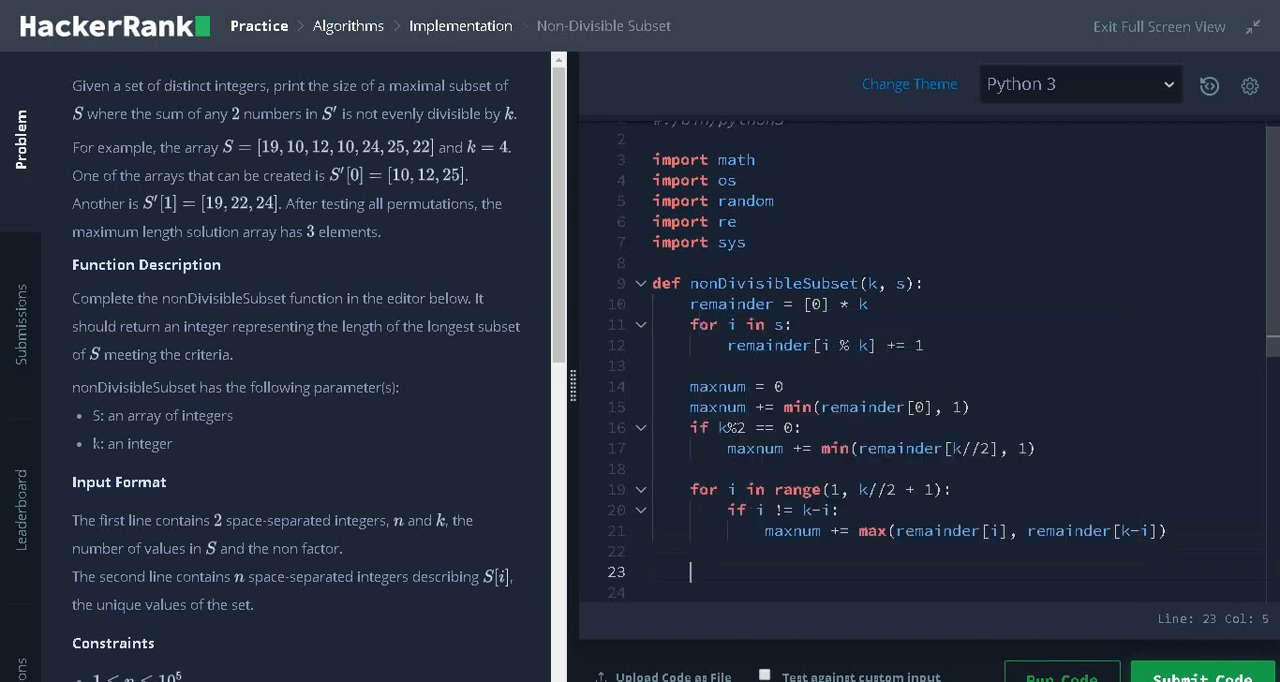
# - Add 'return maxnum' and submit the solution for grading
pyautogui.write('return')
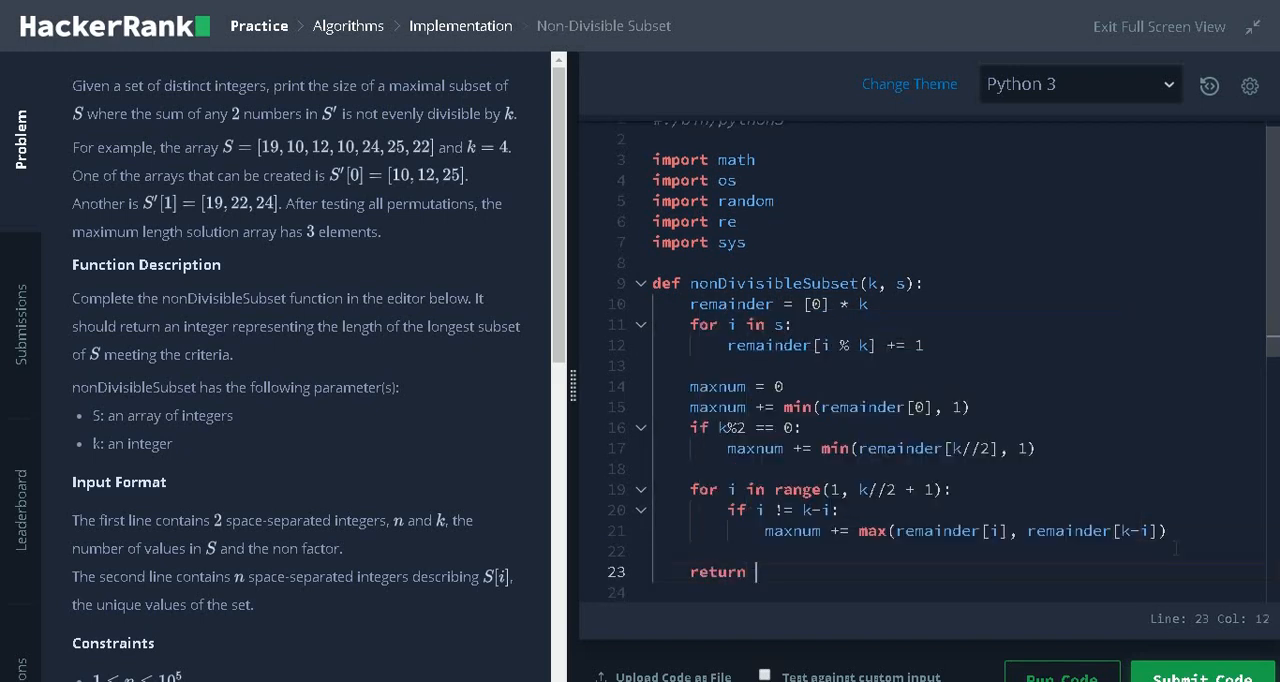
pyautogui.write('maxnum')
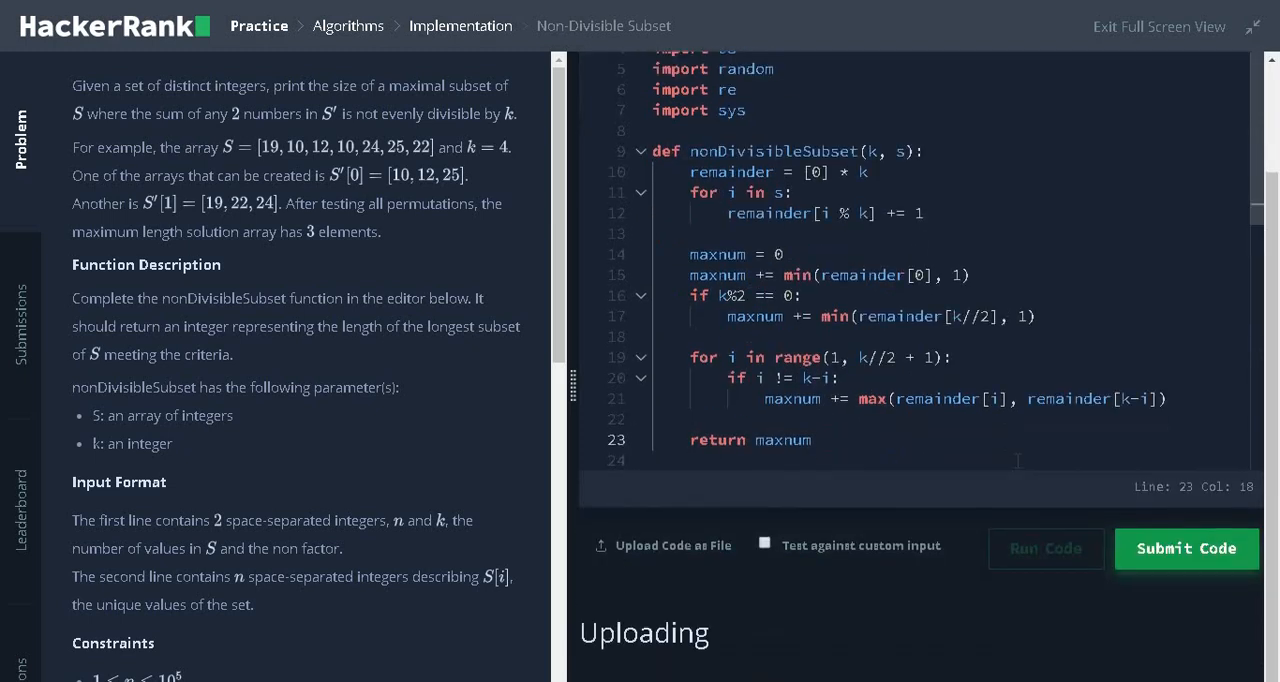
pyautogui.click(1044, 548)
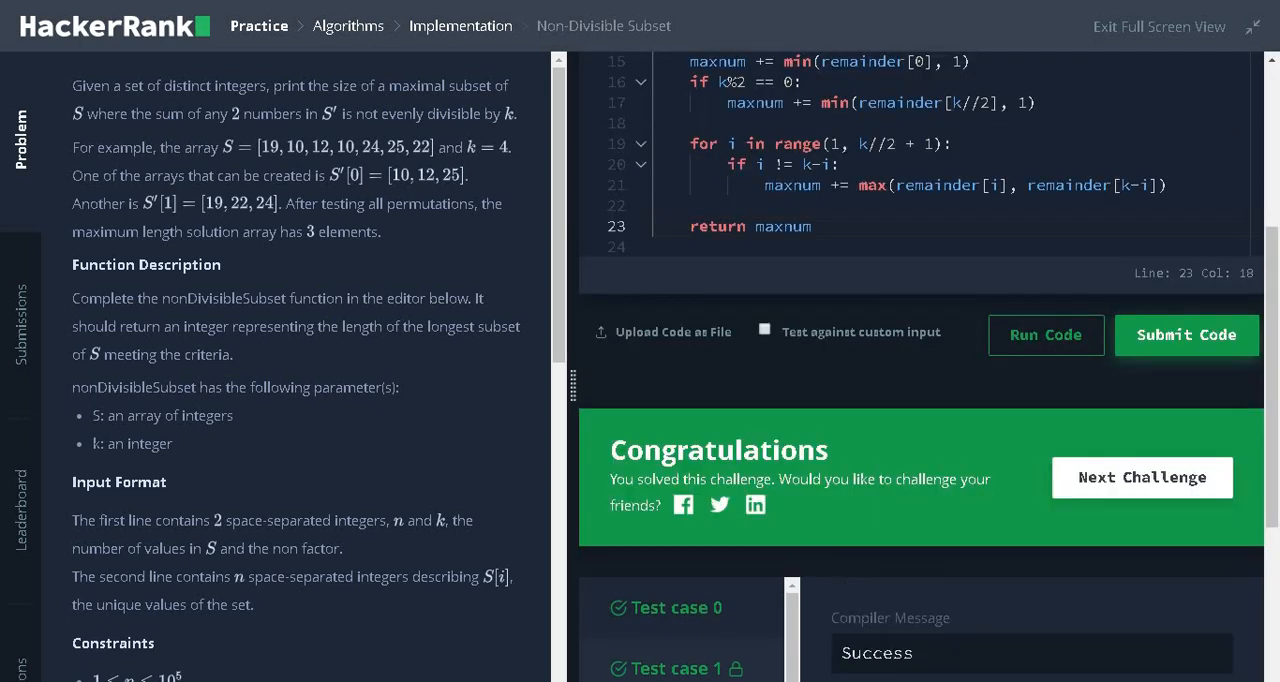
pyautogui.moveTo(1057, 430)
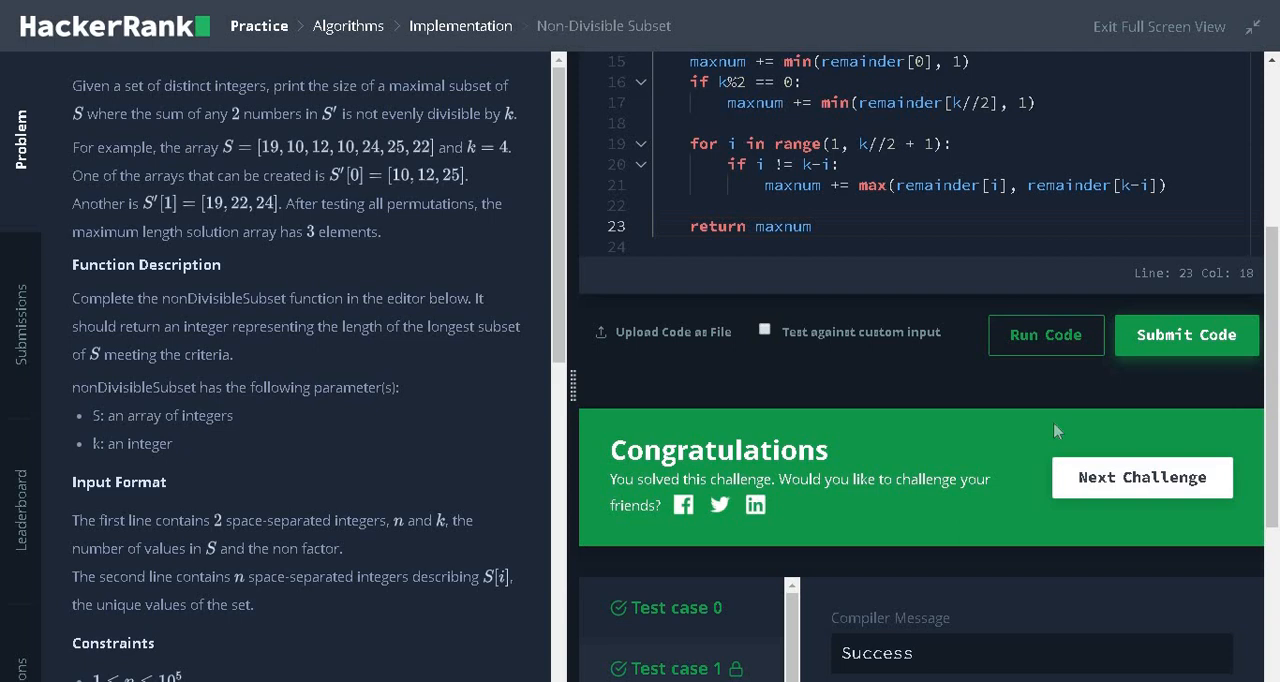